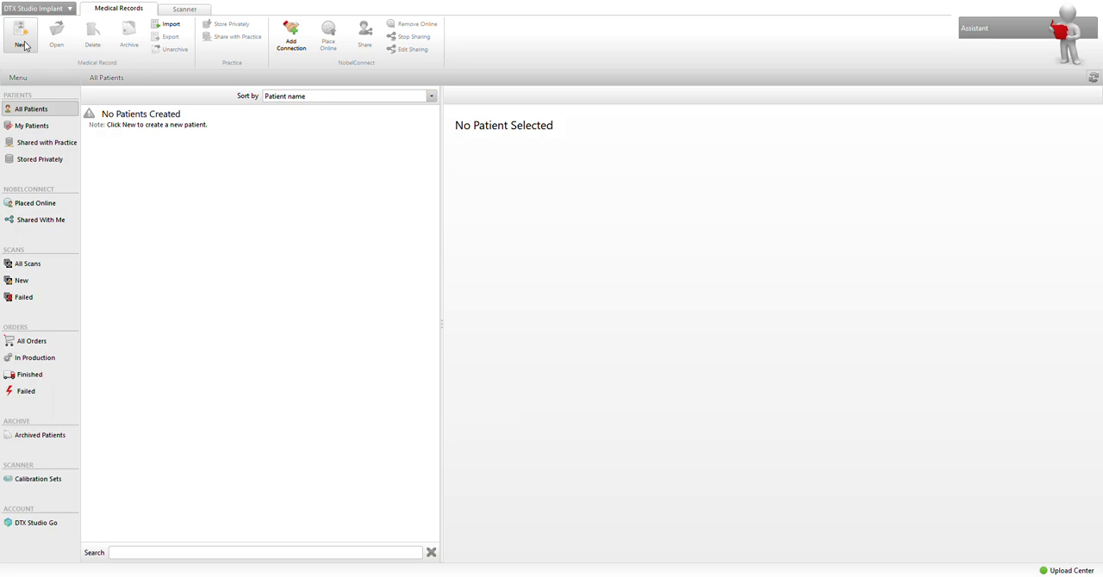
Step: Start a new patient record
{"action": "left_click", "coordinate": [20, 36]}
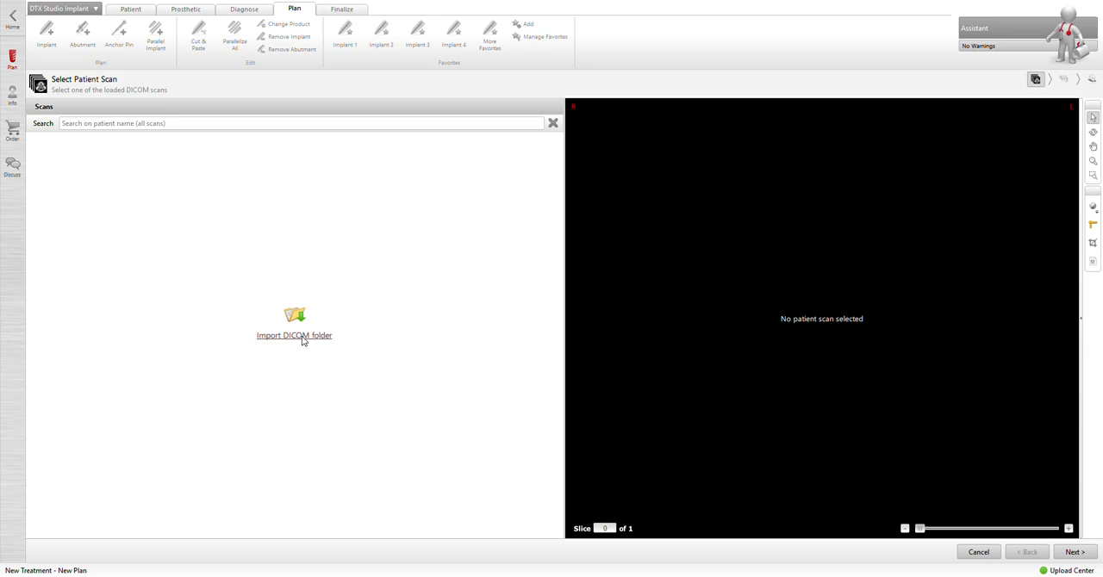
{"action": "mouse_move", "coordinate": [163, 188]}
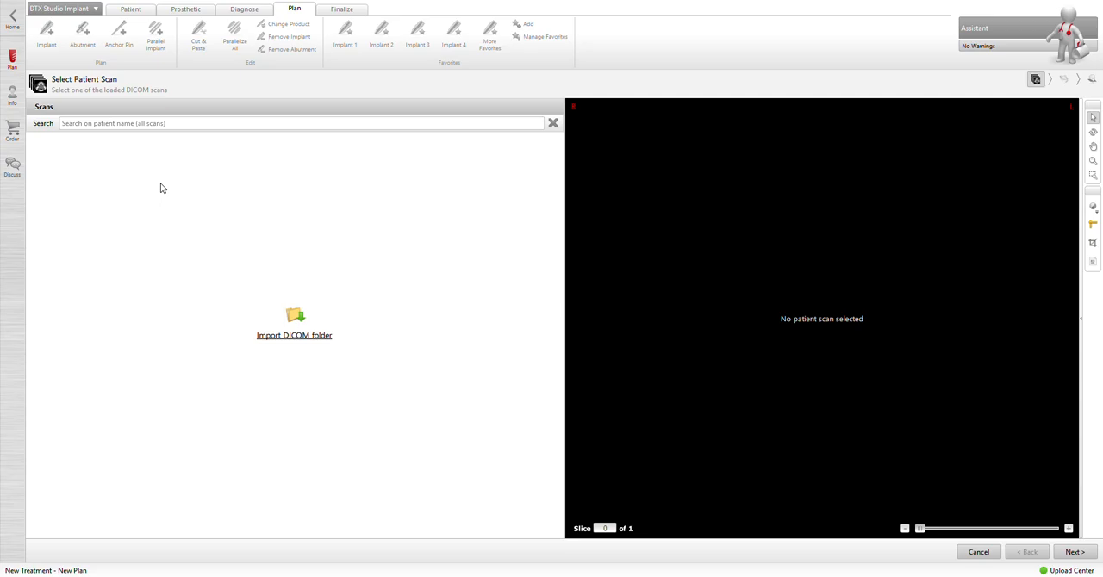
{"action": "mouse_move", "coordinate": [650, 453]}
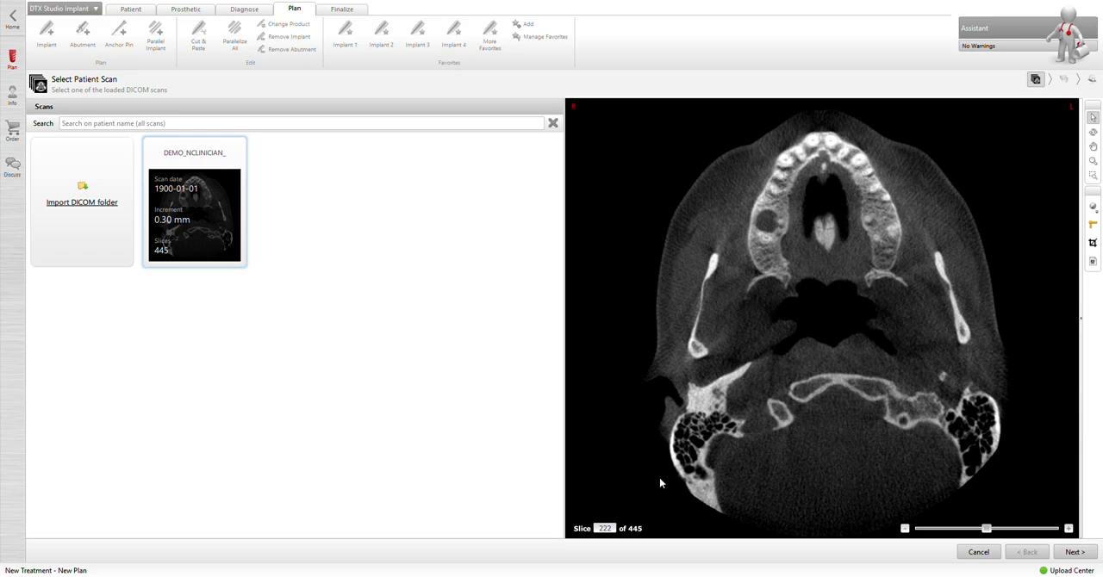
{"action": "left_click_drag", "start_coordinate": [986, 528], "coordinate": [956, 528]}
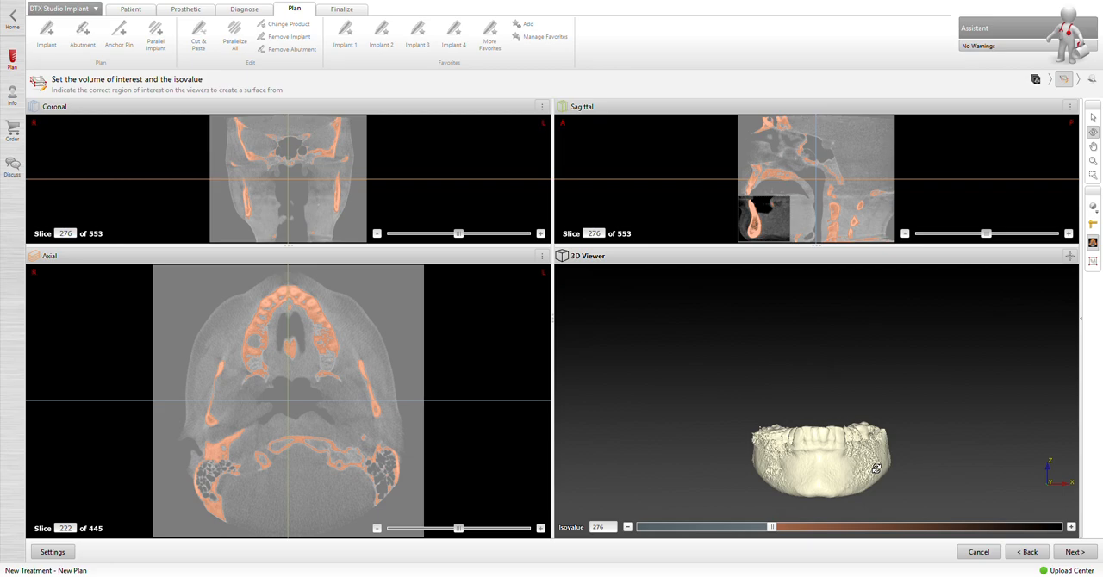
Step: Adjust the jaw surface isovalue to about 537 and accept the surface
{"action": "left_click_drag", "start_coordinate": [773, 527], "coordinate": [766, 527]}
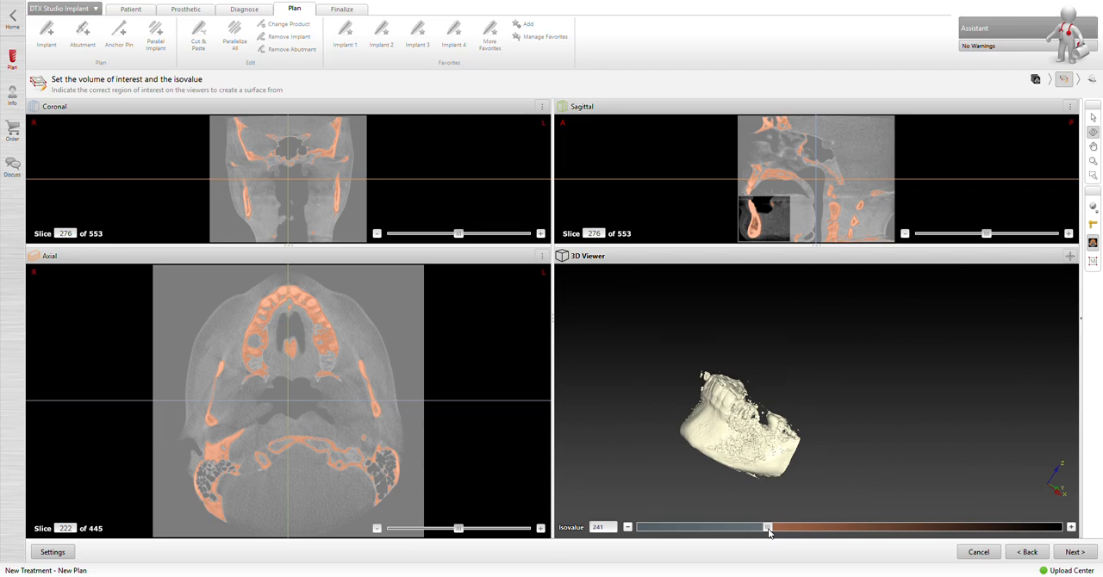
{"action": "left_click_drag", "start_coordinate": [767, 527], "coordinate": [823, 527]}
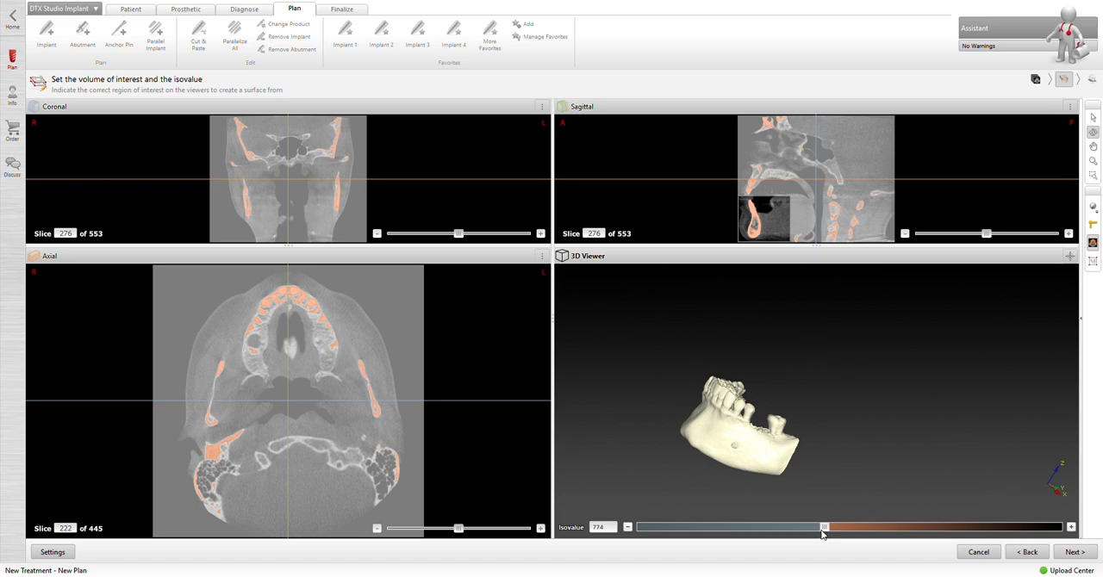
{"action": "left_click_drag", "start_coordinate": [823, 526], "coordinate": [799, 527]}
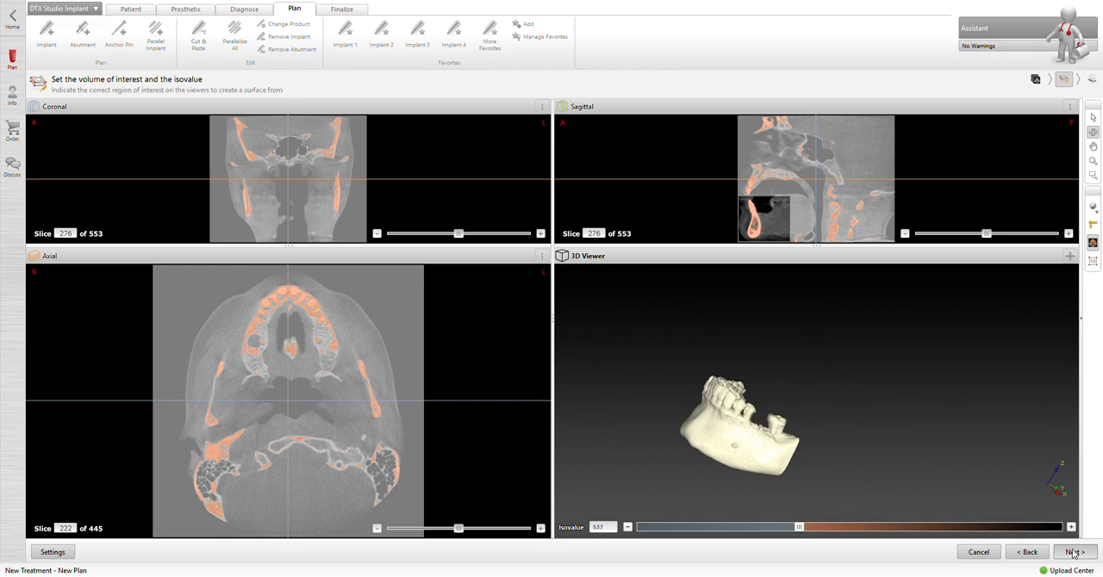
{"action": "left_click", "coordinate": [1070, 552]}
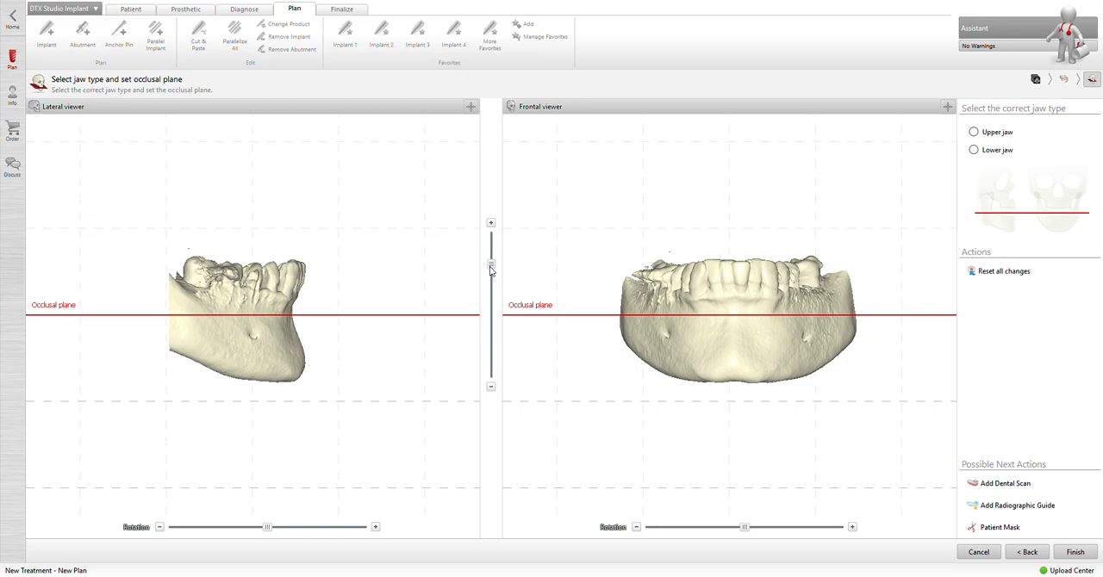
Step: Align the occlusal plane slider with the tooth tips and finish the patient model
{"action": "left_click_drag", "start_coordinate": [491, 263], "coordinate": [491, 312]}
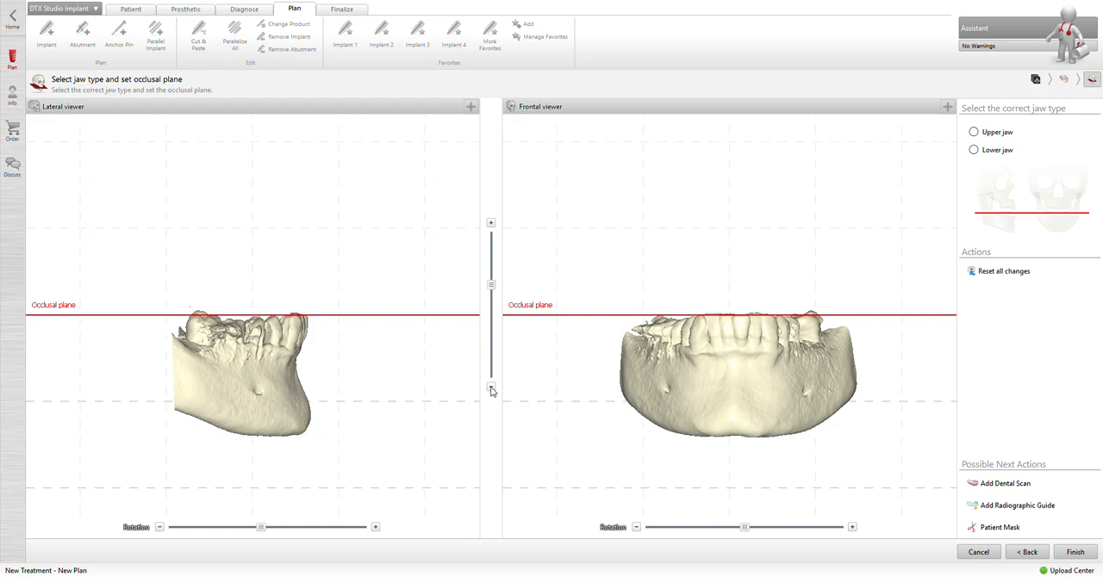
{"action": "left_click", "coordinate": [974, 149]}
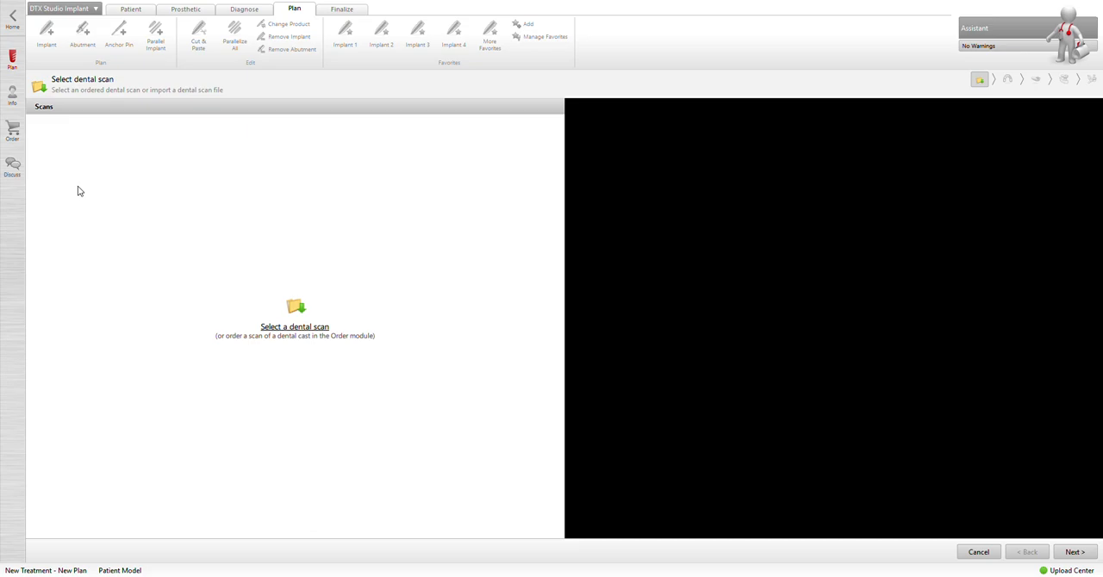
{"action": "mouse_move", "coordinate": [168, 151]}
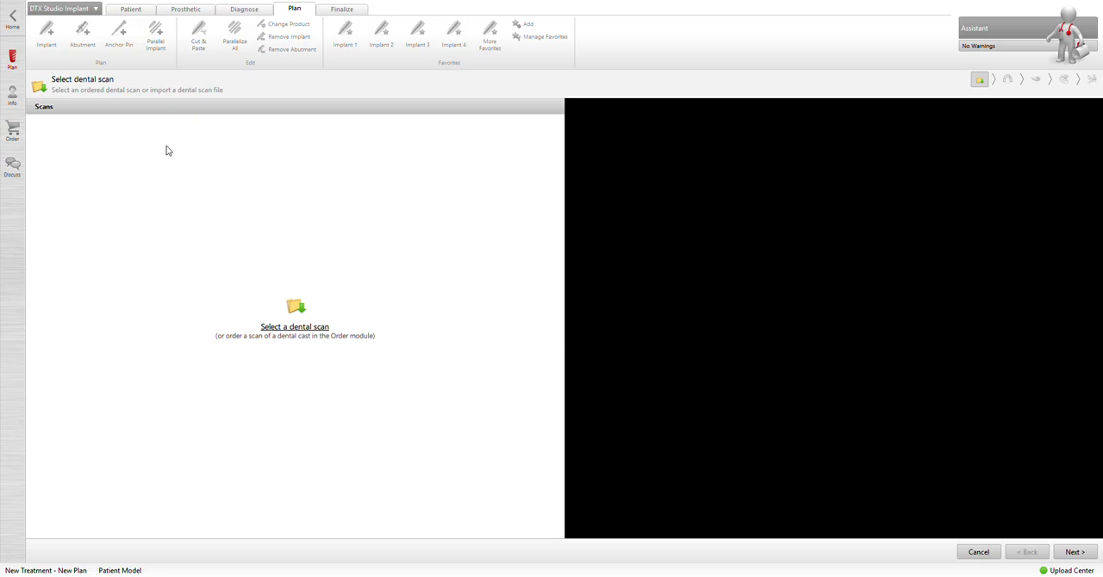
{"action": "mouse_move", "coordinate": [668, 454]}
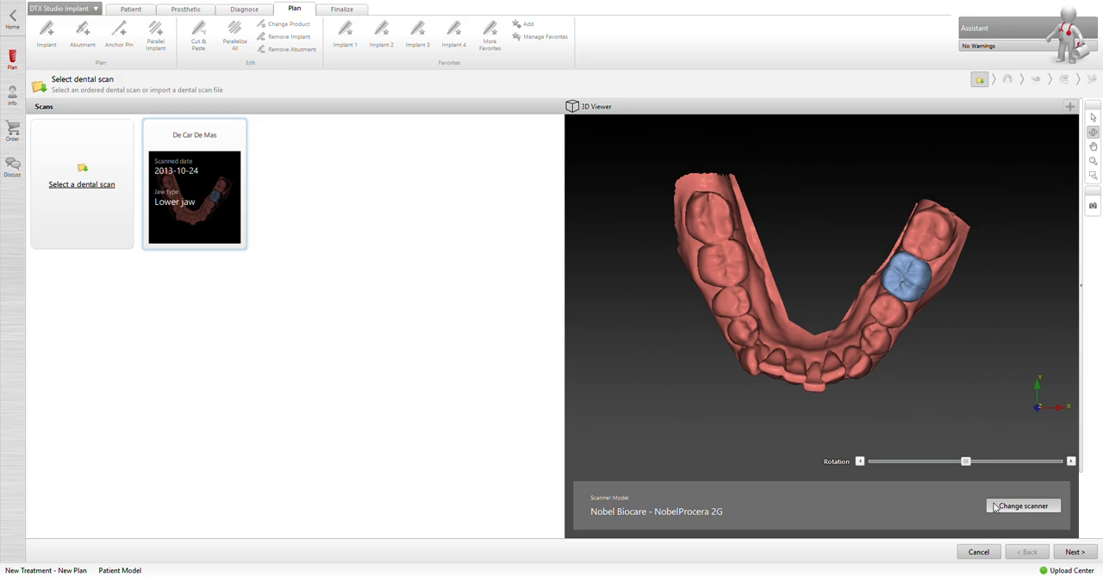
{"action": "mouse_move", "coordinate": [737, 457]}
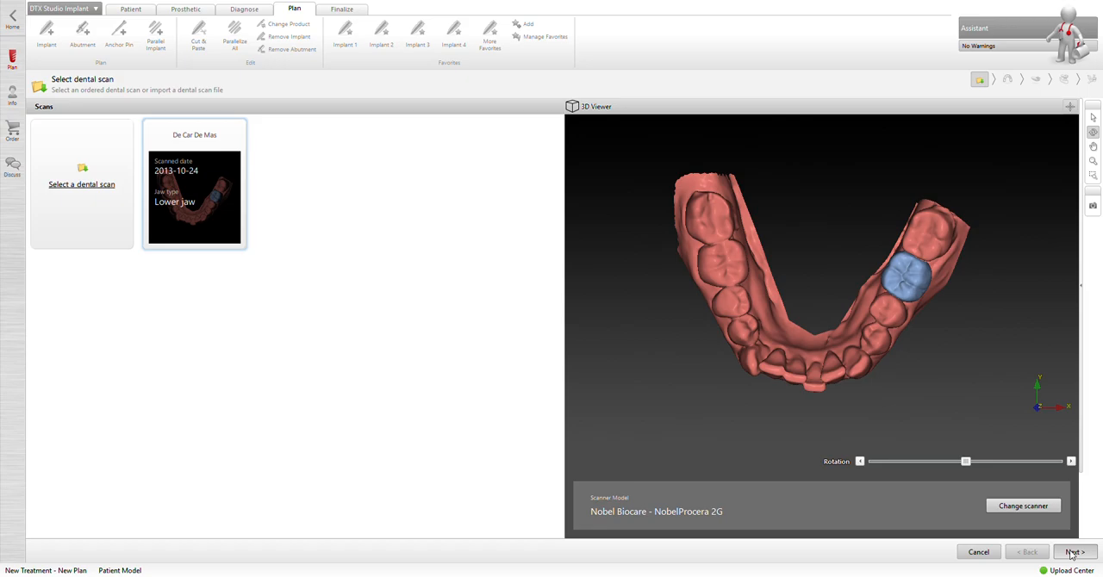
Step: Accept the lower-jaw dental scan and continue
{"action": "left_click", "coordinate": [1073, 552]}
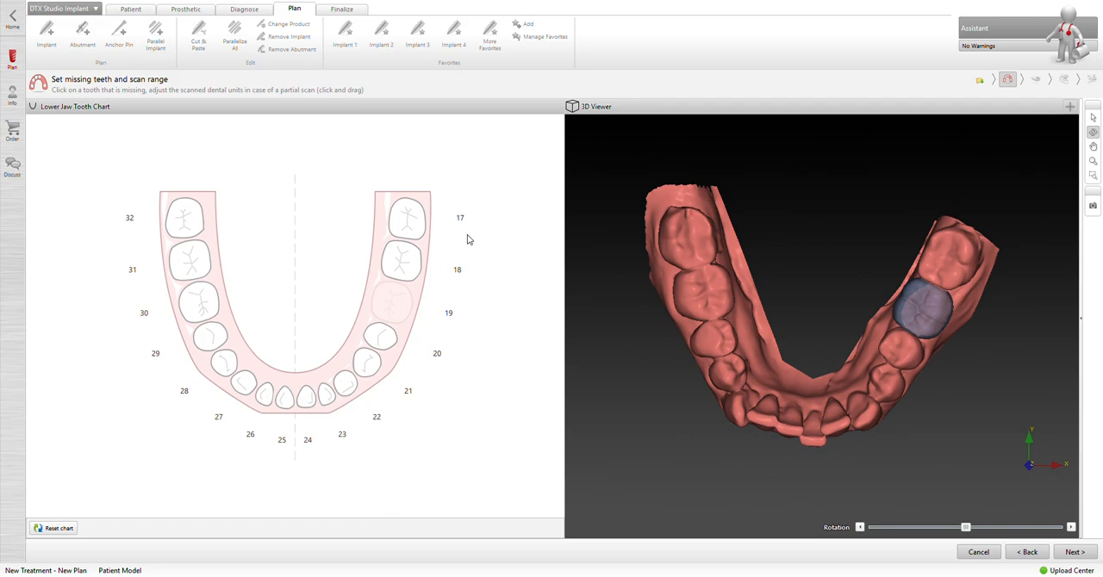
Step: Mark teeth 17 and 32 as missing on the lower jaw chart
{"action": "left_click", "coordinate": [405, 217]}
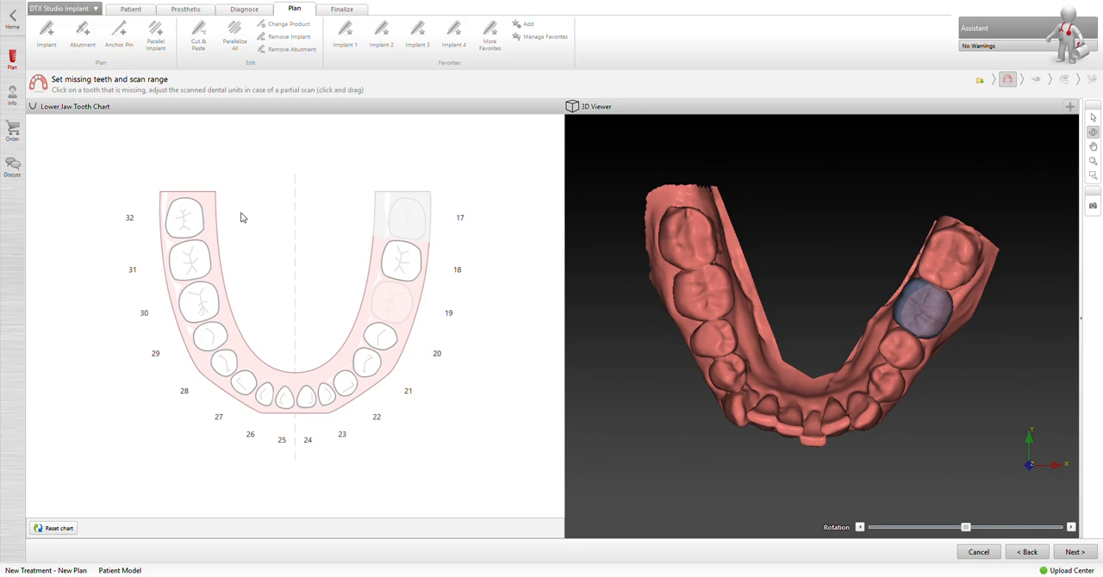
{"action": "left_click", "coordinate": [1074, 552]}
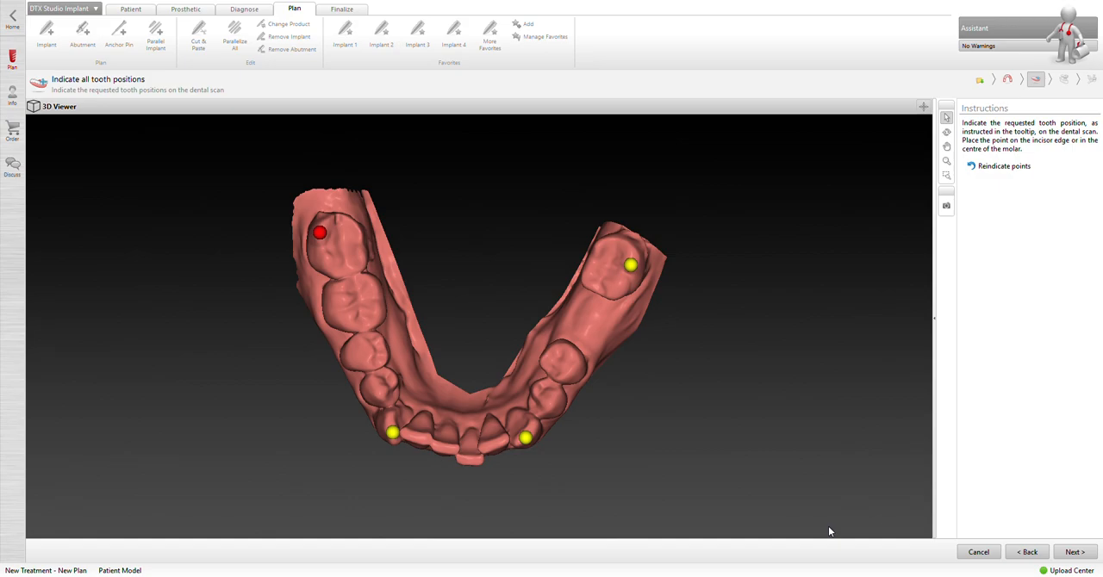
Step: Mark the last tooth position and launch SmartFusion
{"action": "left_click", "coordinate": [1074, 551]}
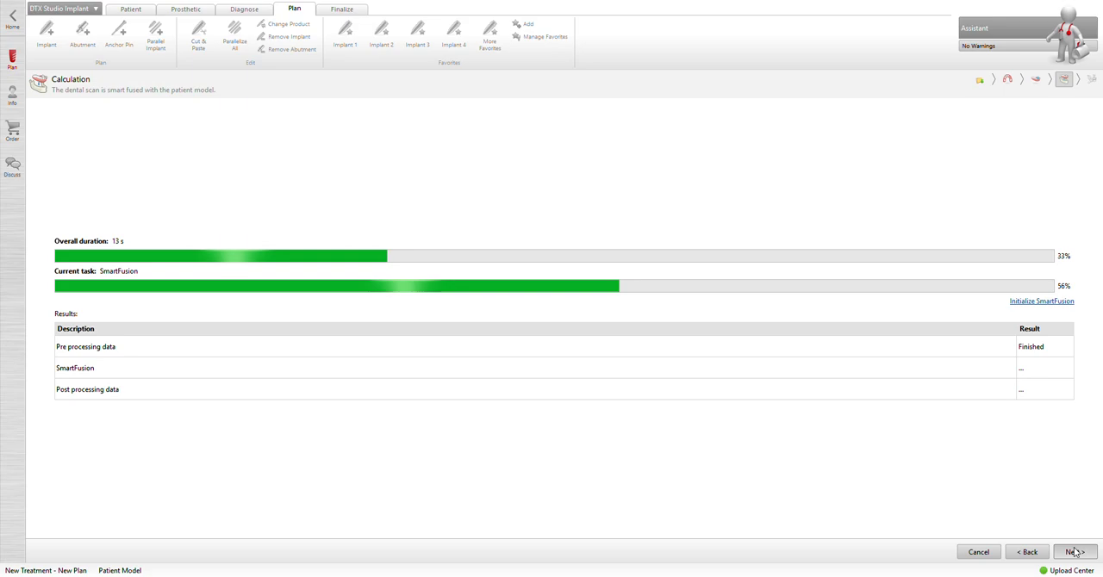
Step: Step through perpendicular cross-sections to verify the dental scan aligns with bone
{"action": "left_click", "coordinate": [1075, 551]}
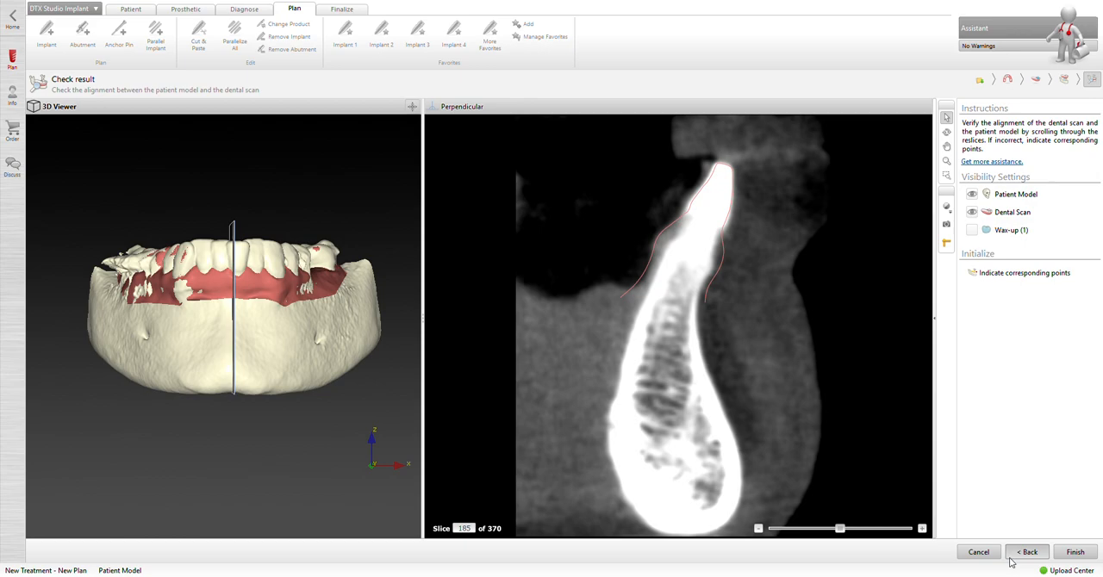
{"action": "left_click_drag", "start_coordinate": [840, 528], "coordinate": [836, 529]}
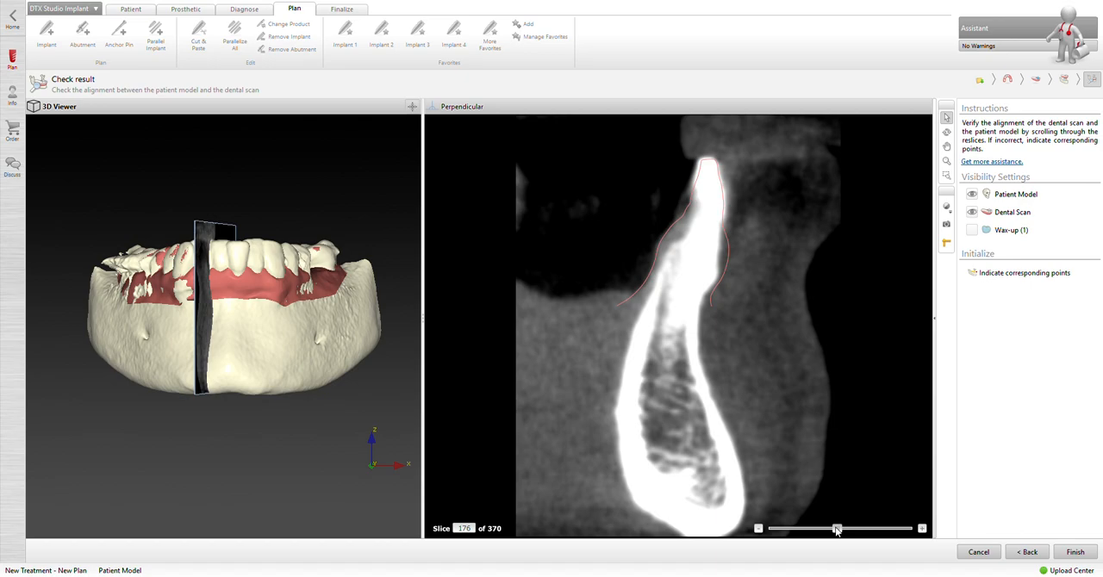
{"action": "left_click_drag", "start_coordinate": [835, 528], "coordinate": [848, 529]}
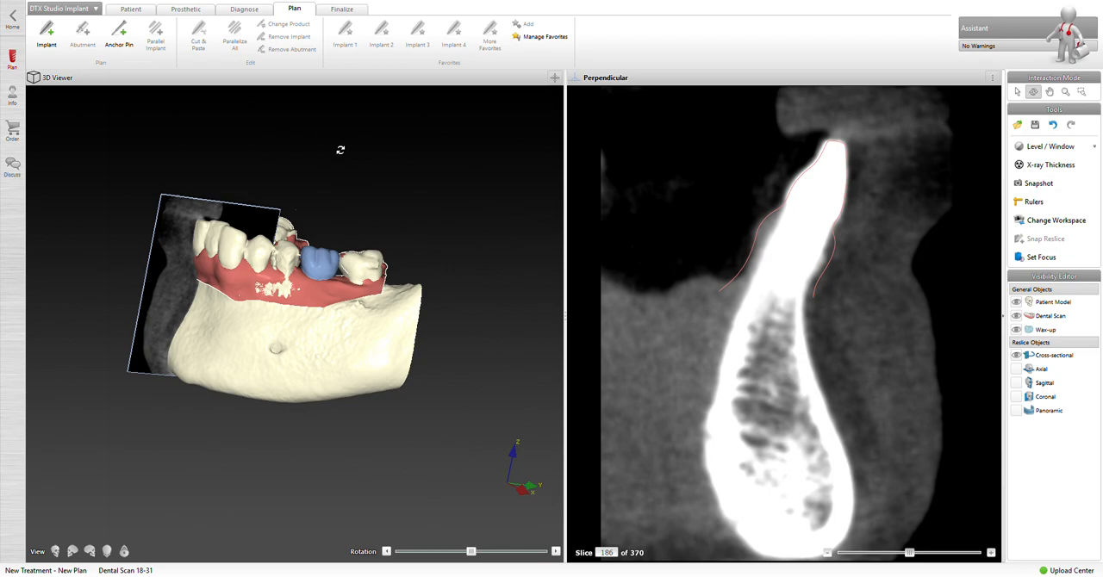
Step: Apply a translucent Transfer Functions preset from the Patient tab to show roots in bone
{"action": "left_click", "coordinate": [130, 8]}
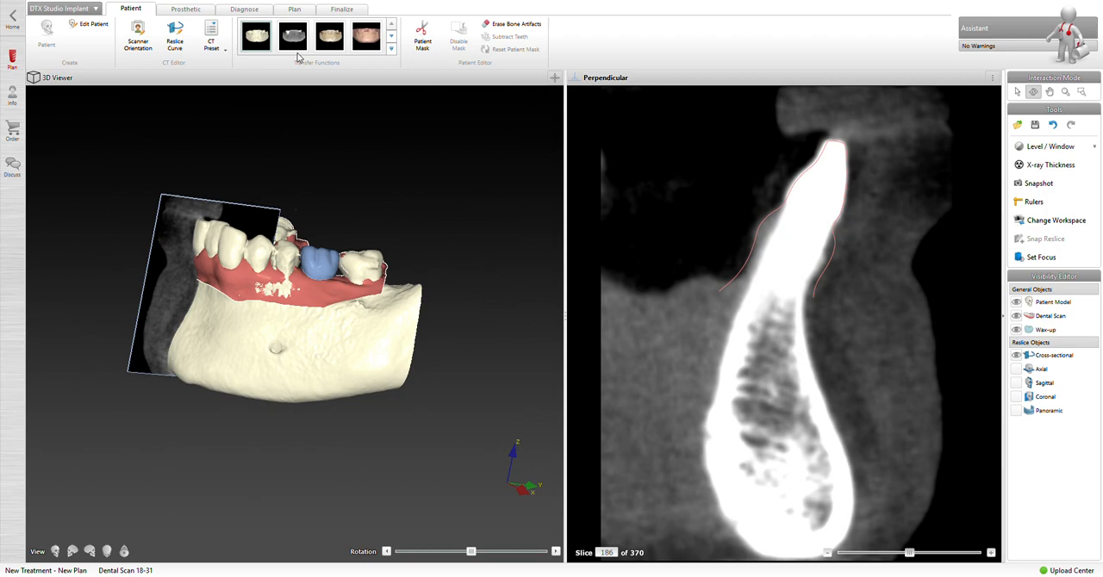
{"action": "left_click", "coordinate": [292, 36]}
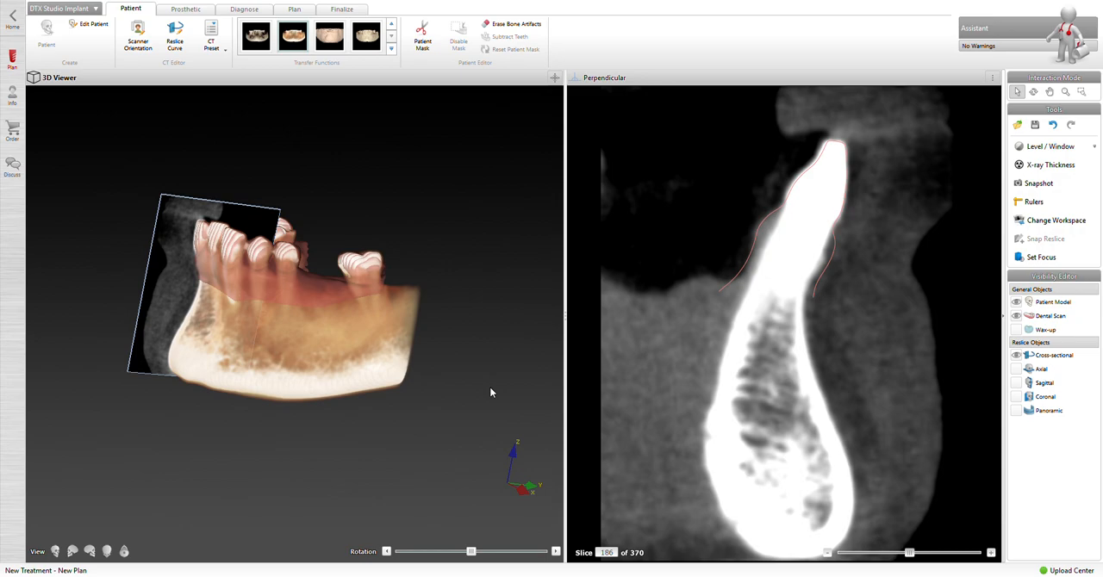
{"action": "mouse_move", "coordinate": [185, 9]}
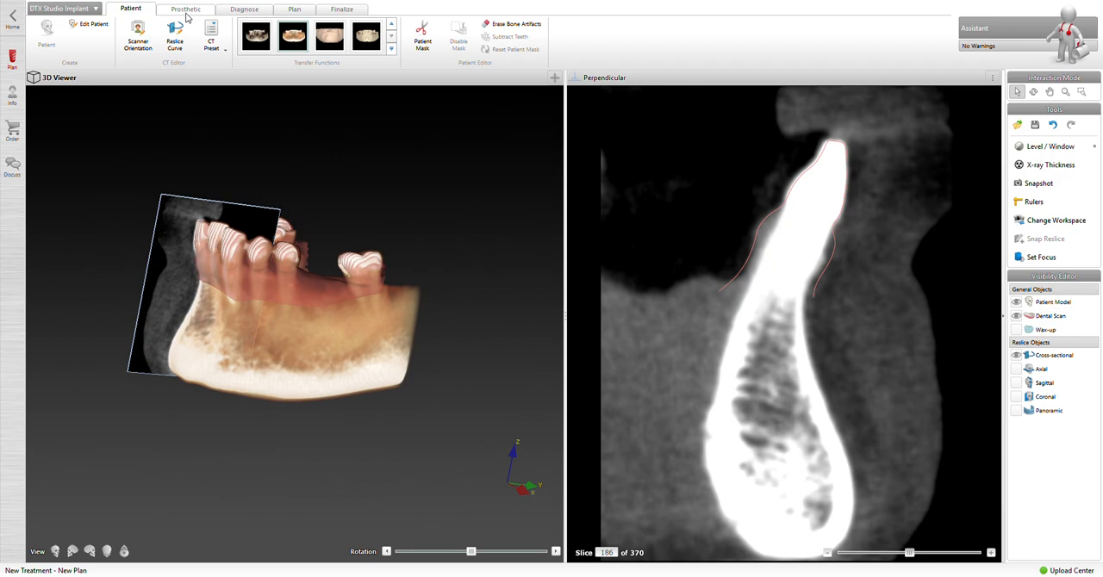
Step: Open Smart Setup from the Prosthetic tab for tooth 19
{"action": "left_click", "coordinate": [185, 8]}
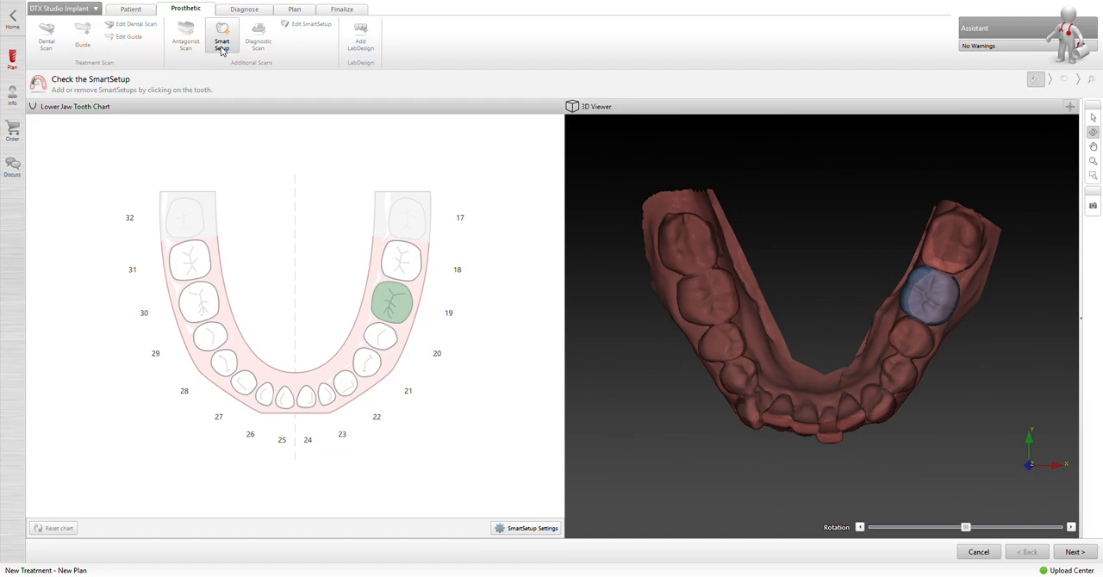
{"action": "mouse_move", "coordinate": [1073, 551]}
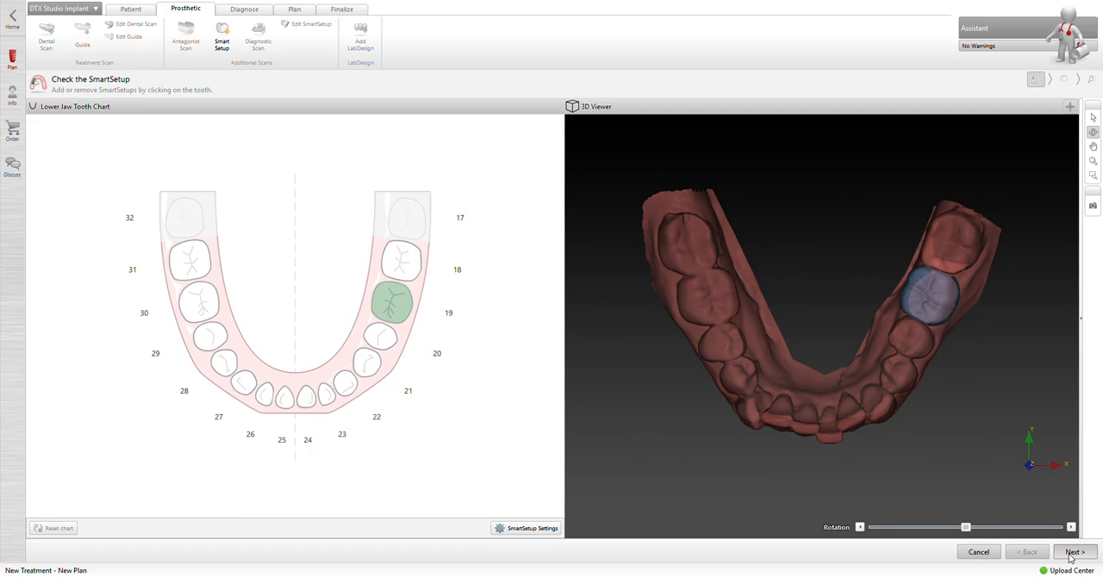
Step: Calculate the SmartSetup crown for tooth 19 and accept the result
{"action": "left_click", "coordinate": [1072, 552]}
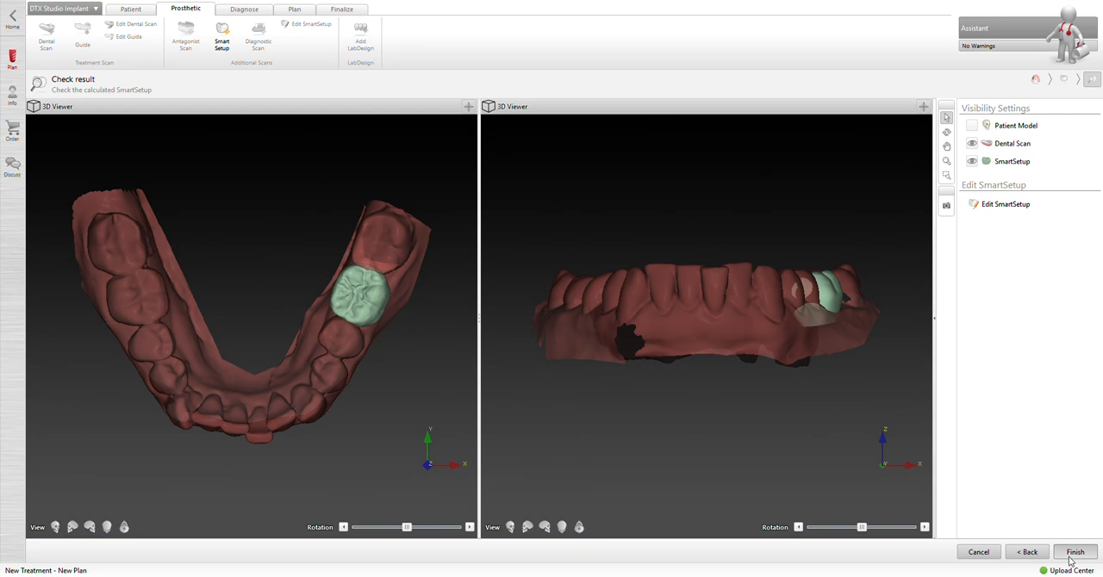
{"action": "left_click", "coordinate": [1074, 551]}
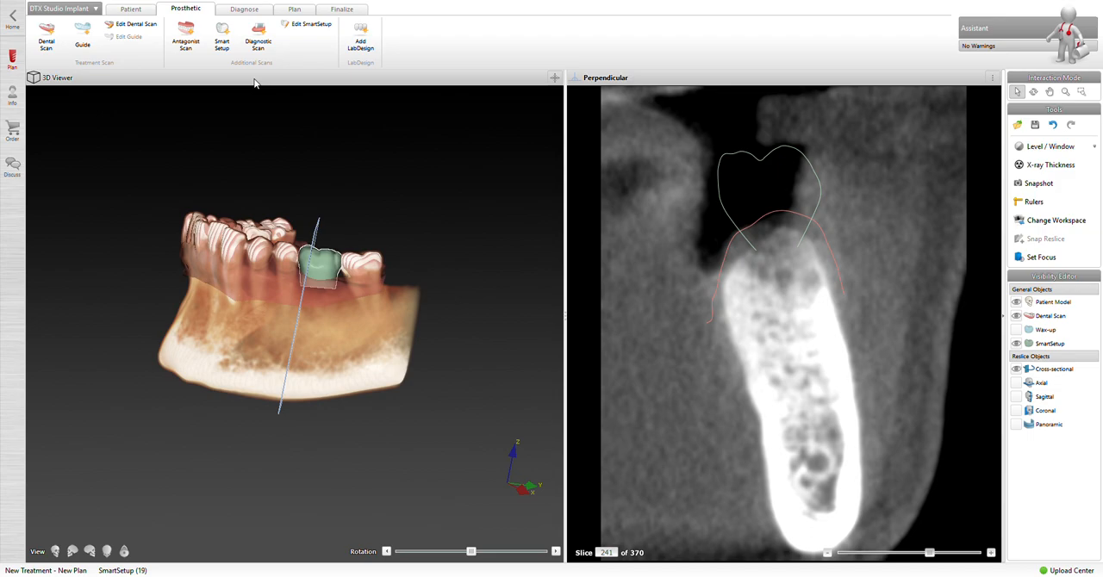
Step: Start the Nerve definition workflow from the Diagnose tab
{"action": "left_click", "coordinate": [244, 9]}
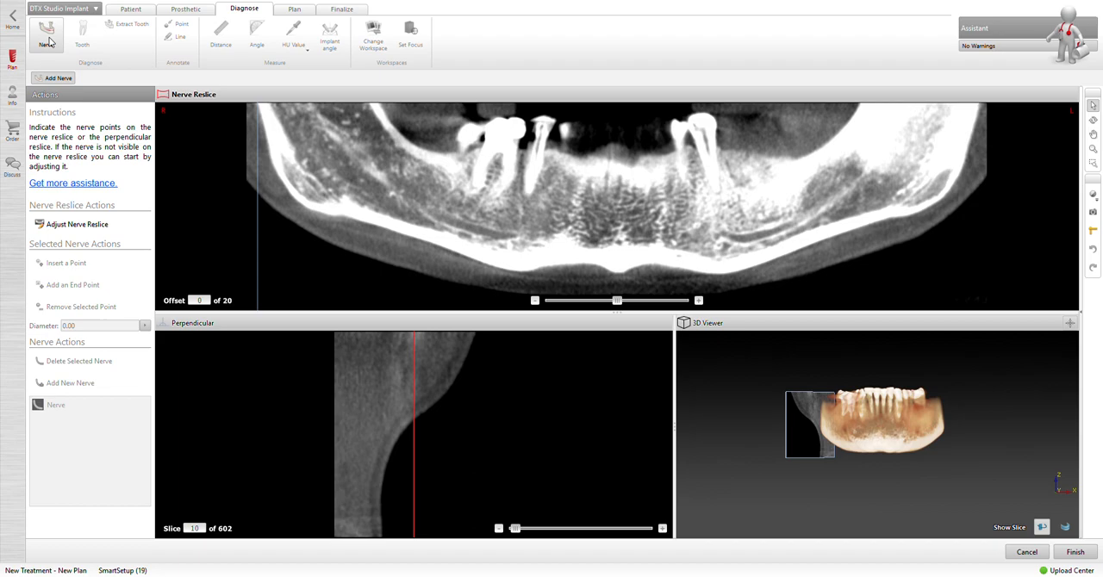
Step: Slide to the mandibular canal and trace the nerve with three points
{"action": "left_click_drag", "start_coordinate": [515, 528], "coordinate": [586, 528]}
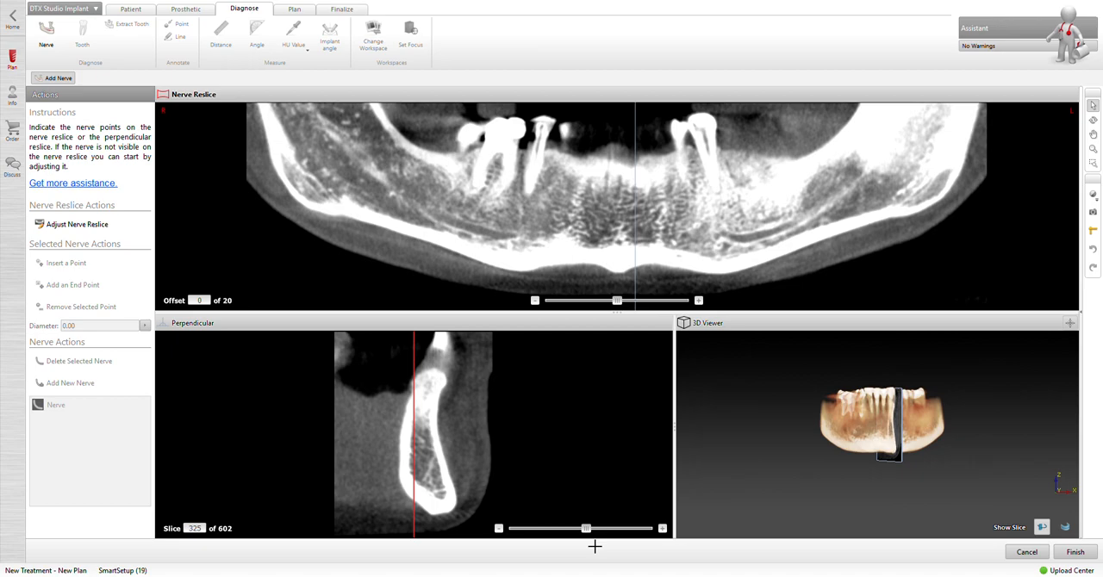
{"action": "left_click_drag", "start_coordinate": [586, 528], "coordinate": [597, 528]}
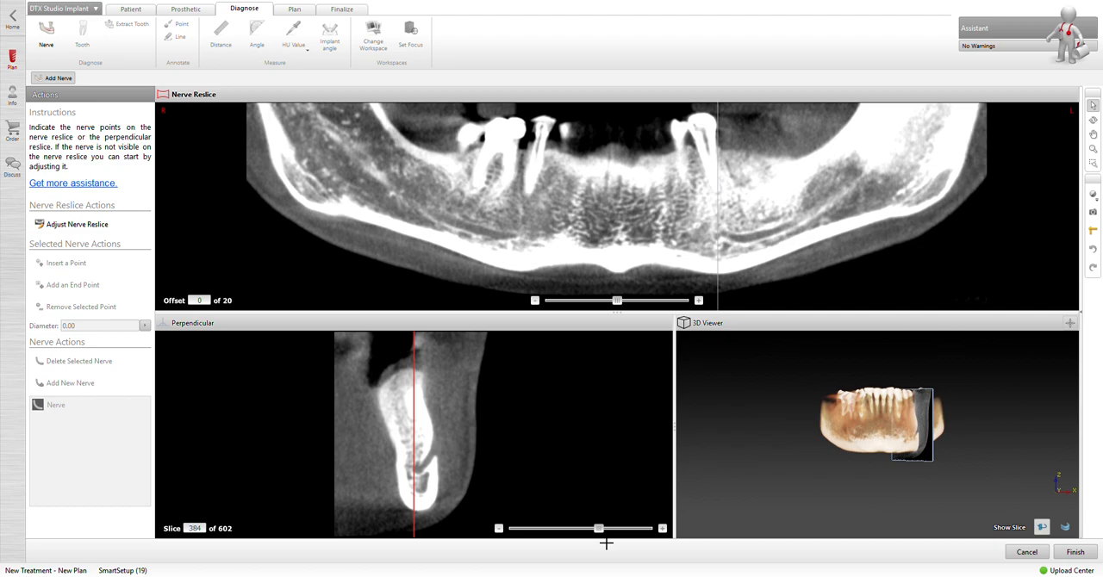
{"action": "mouse_move", "coordinate": [424, 471]}
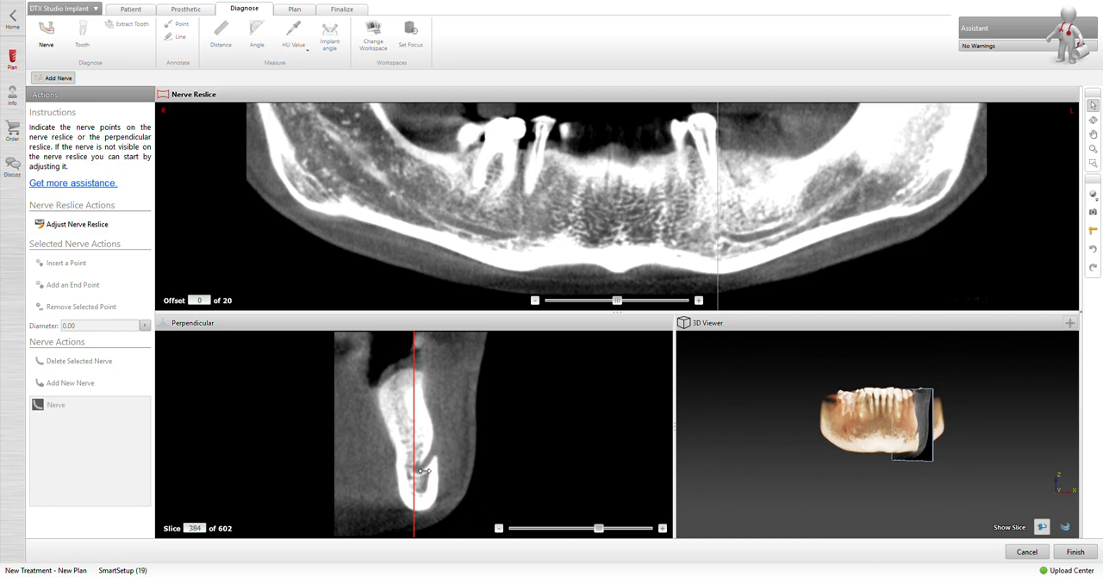
{"action": "left_click", "coordinate": [424, 467]}
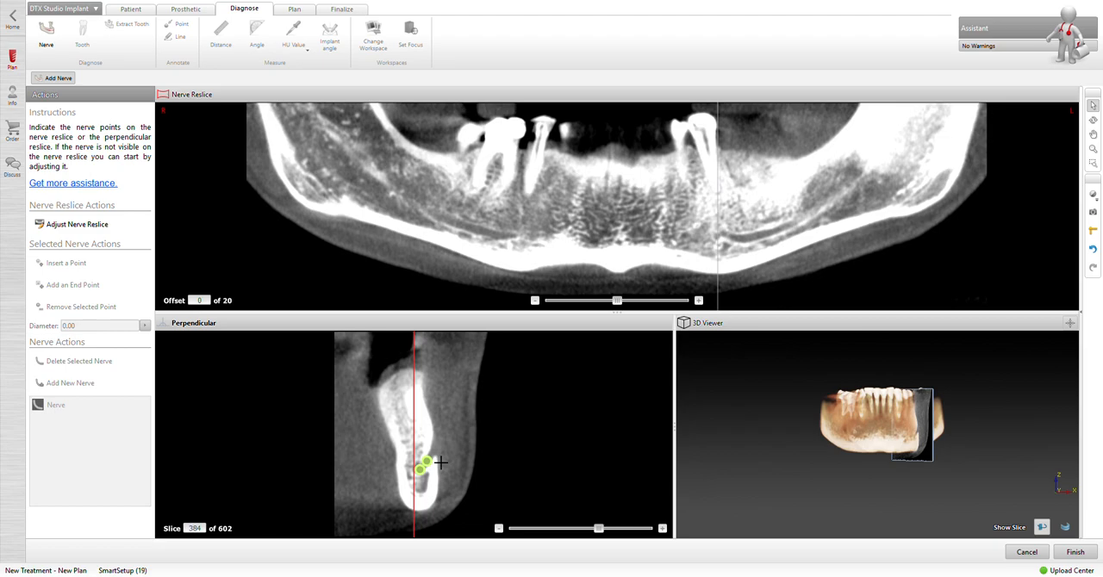
{"action": "left_click", "coordinate": [759, 246]}
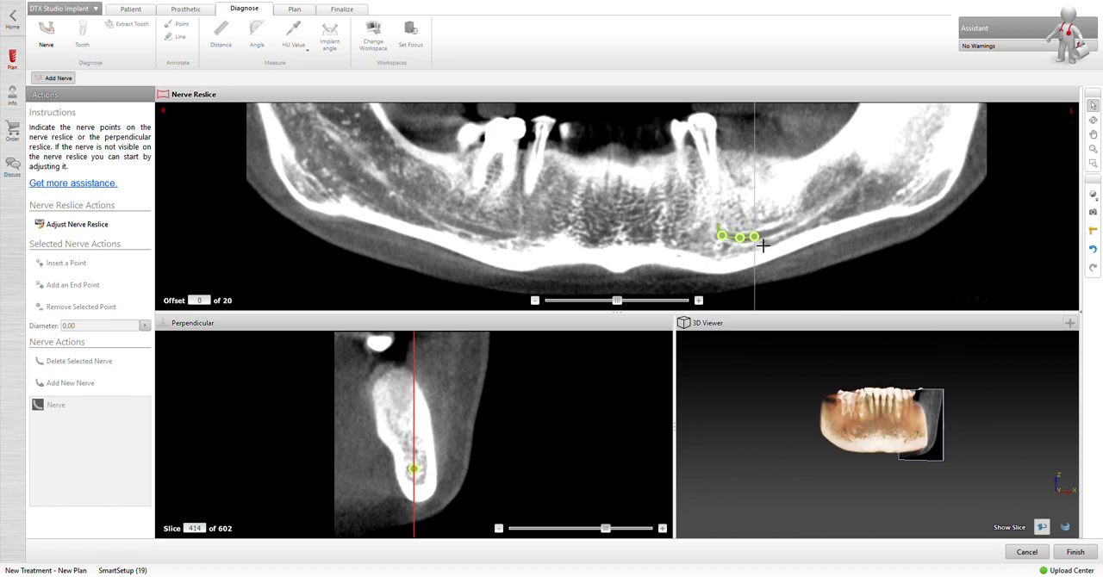
{"action": "left_click", "coordinate": [827, 202]}
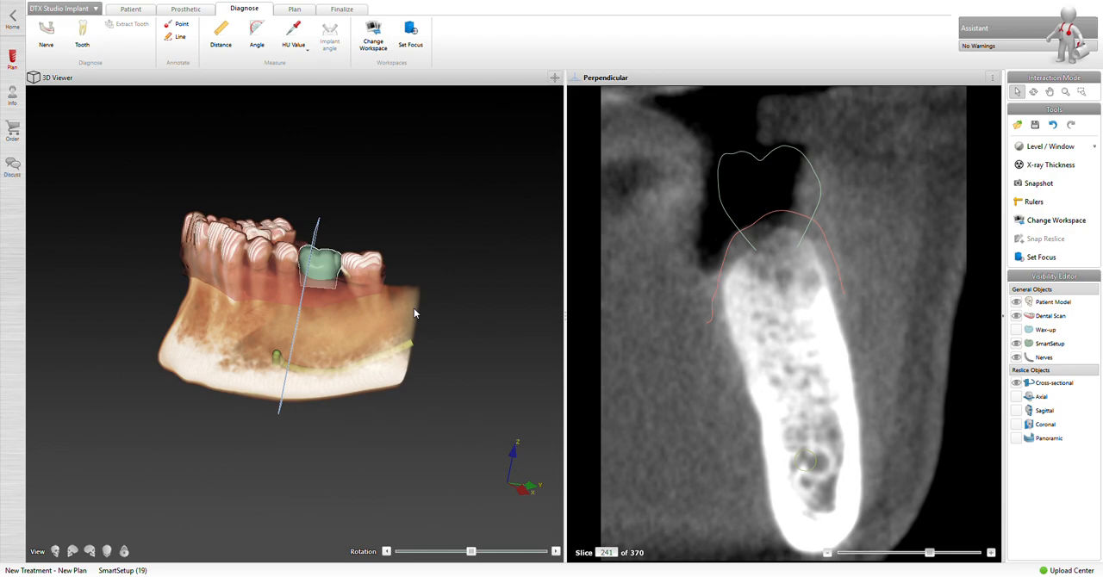
{"action": "mouse_move", "coordinate": [405, 458]}
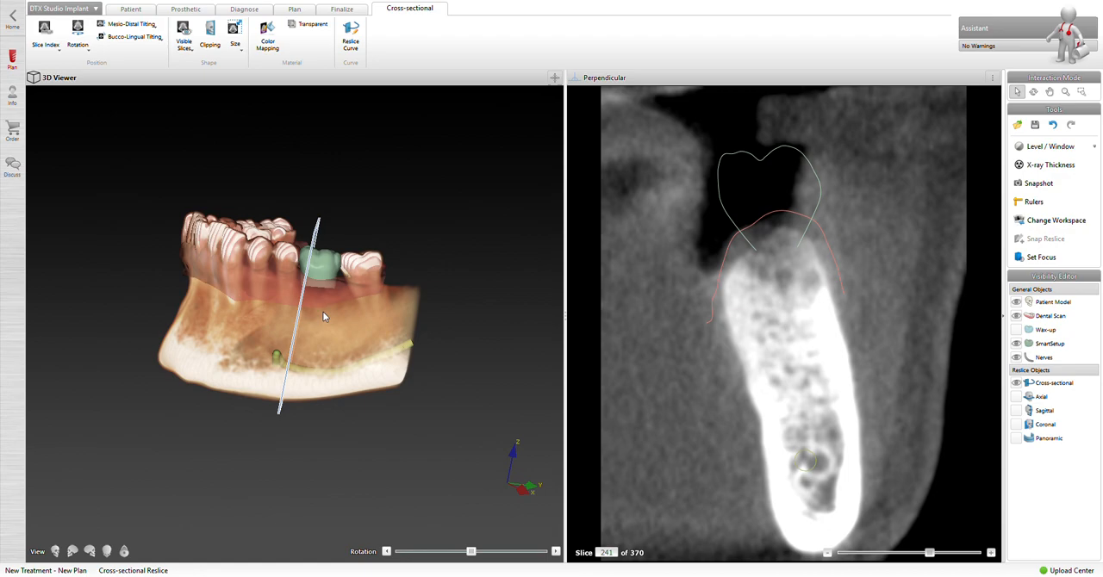
Step: Adjust mesio-distal and bucco-lingual tilt of the cross-section at the tooth 19 gap
{"action": "left_click", "coordinate": [129, 23]}
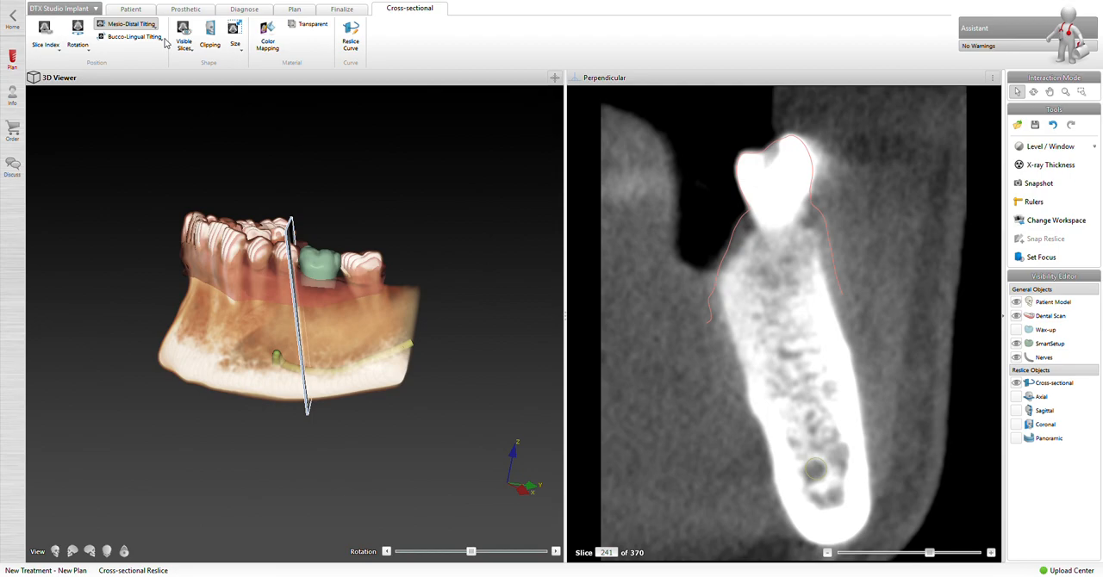
{"action": "left_click", "coordinate": [991, 553]}
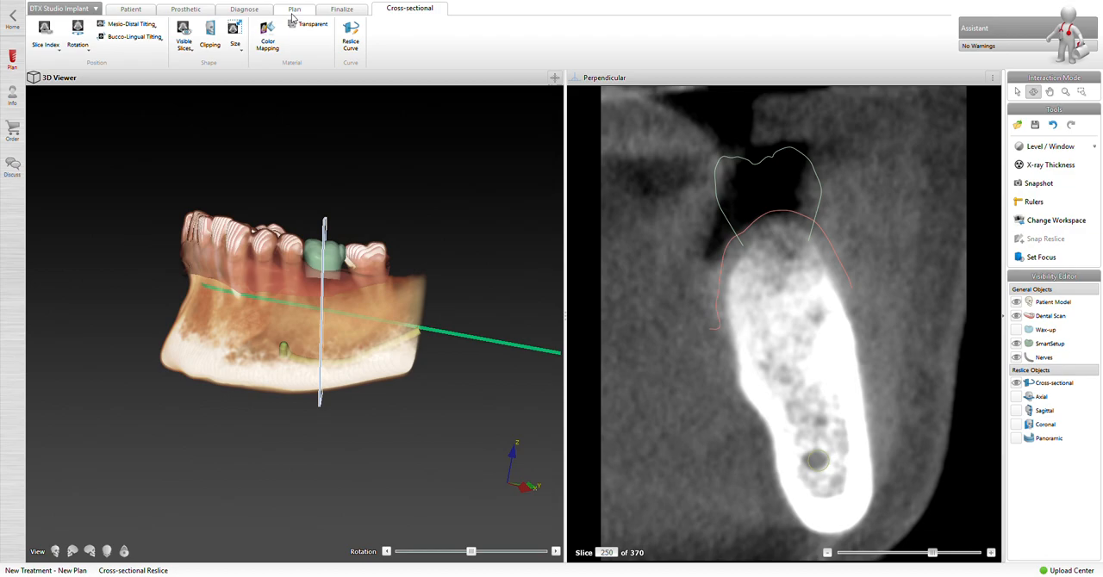
Step: Place a 5.0 × 15 mm NobelActive implant in the bone beneath the crown
{"action": "left_click", "coordinate": [294, 9]}
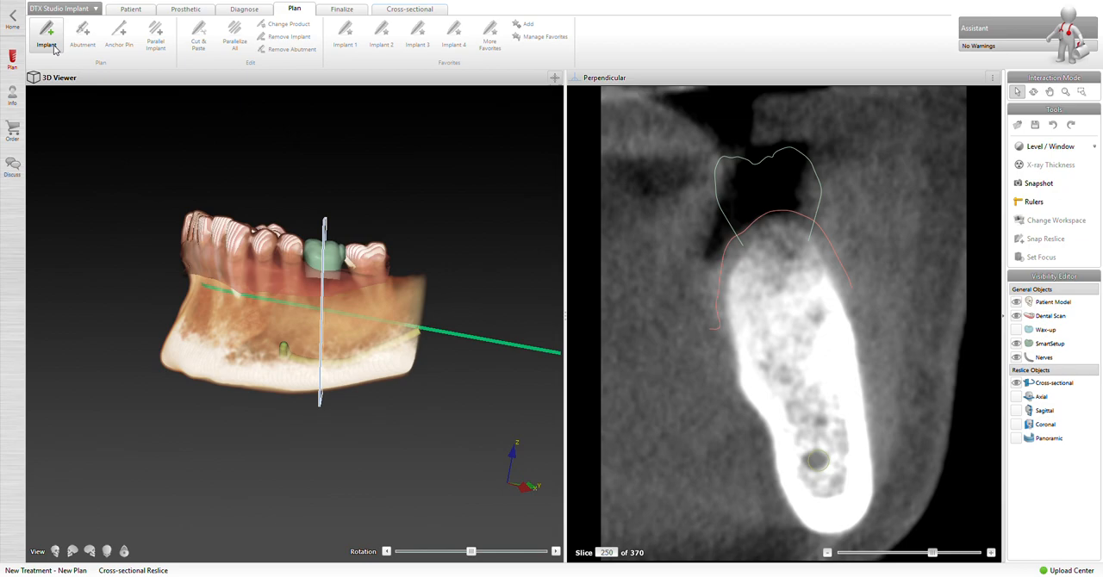
{"action": "mouse_move", "coordinate": [778, 259]}
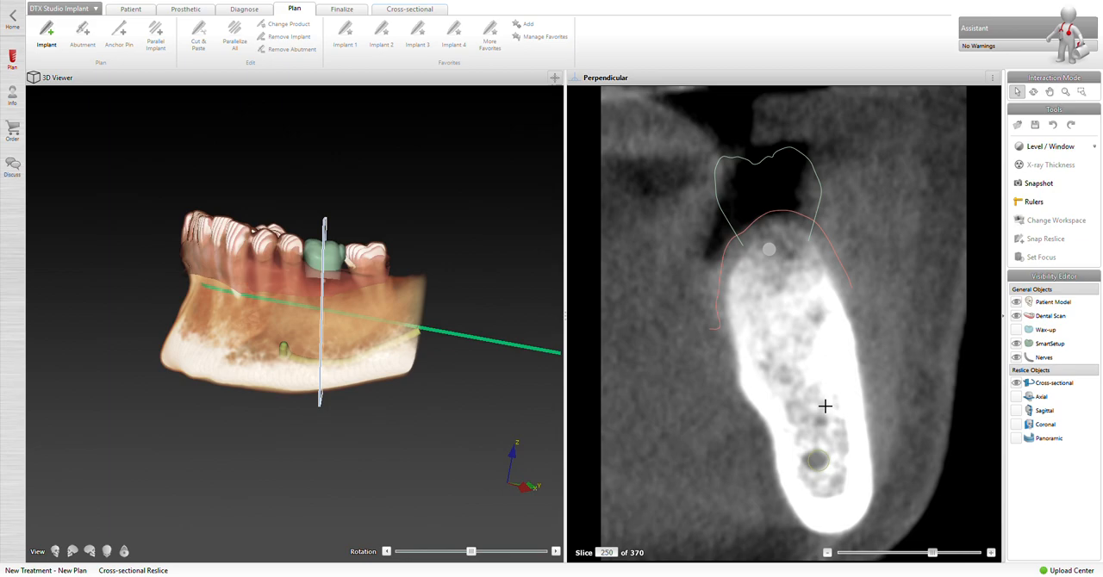
{"action": "mouse_move", "coordinate": [818, 425]}
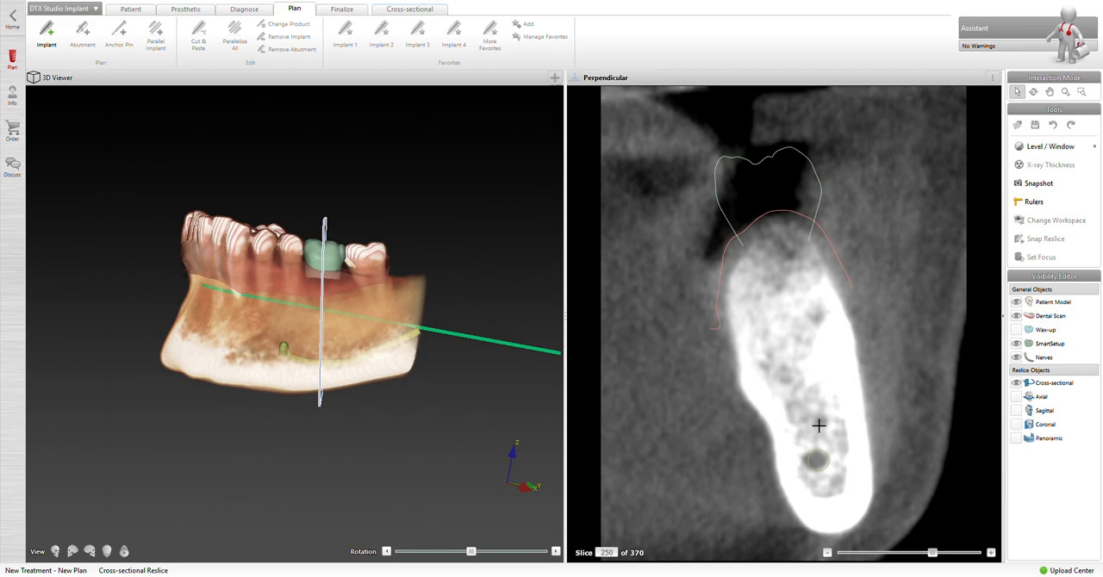
{"action": "left_click", "coordinate": [45, 34]}
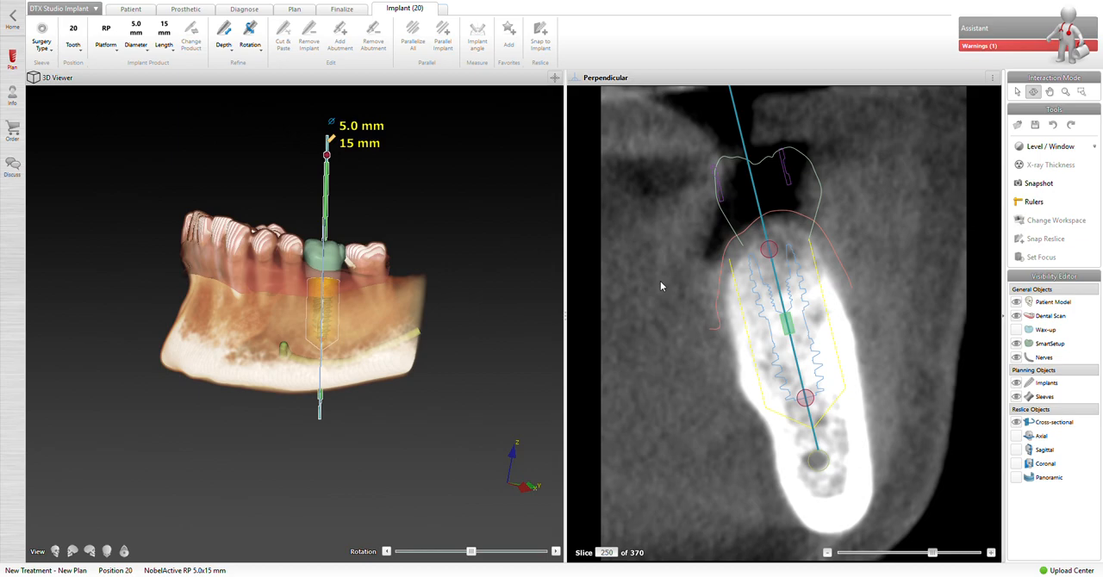
{"action": "mouse_move", "coordinate": [720, 213]}
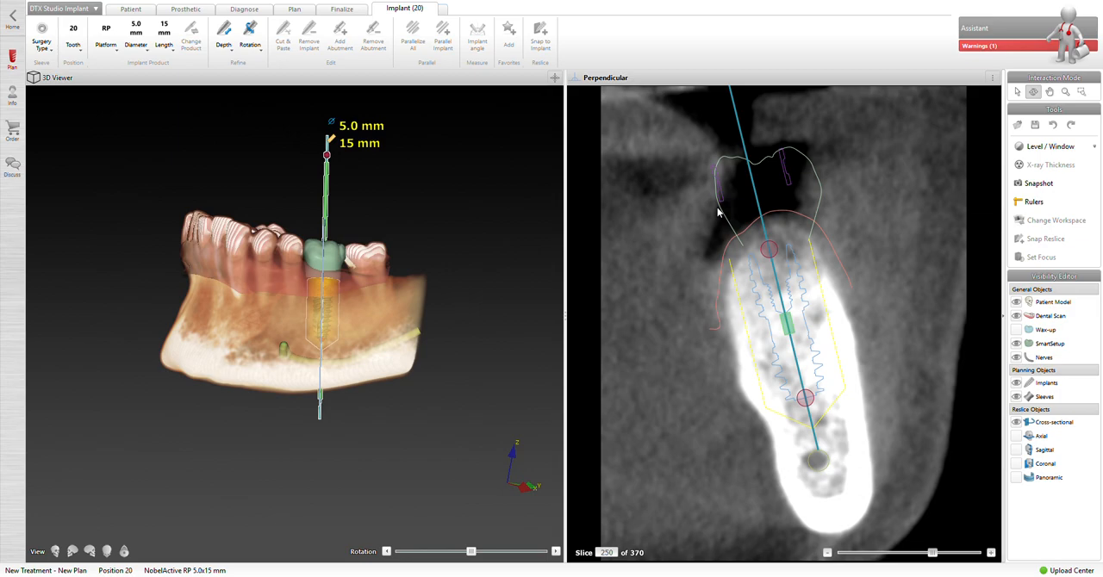
{"action": "mouse_move", "coordinate": [612, 423]}
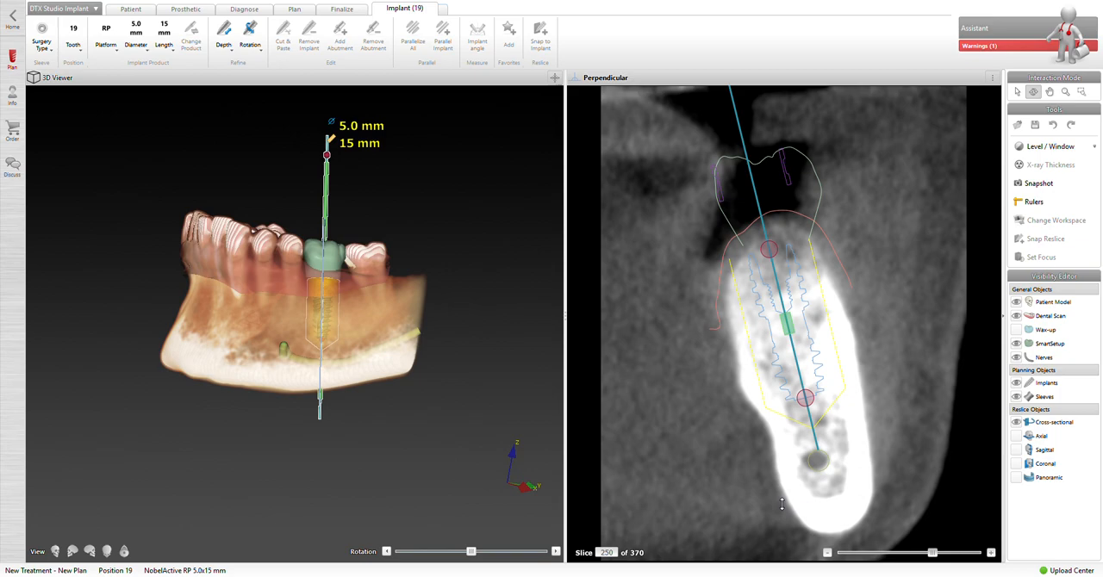
Step: Snap the vertical reslice along the implant's axis after assigning tooth 19
{"action": "left_click", "coordinate": [540, 34]}
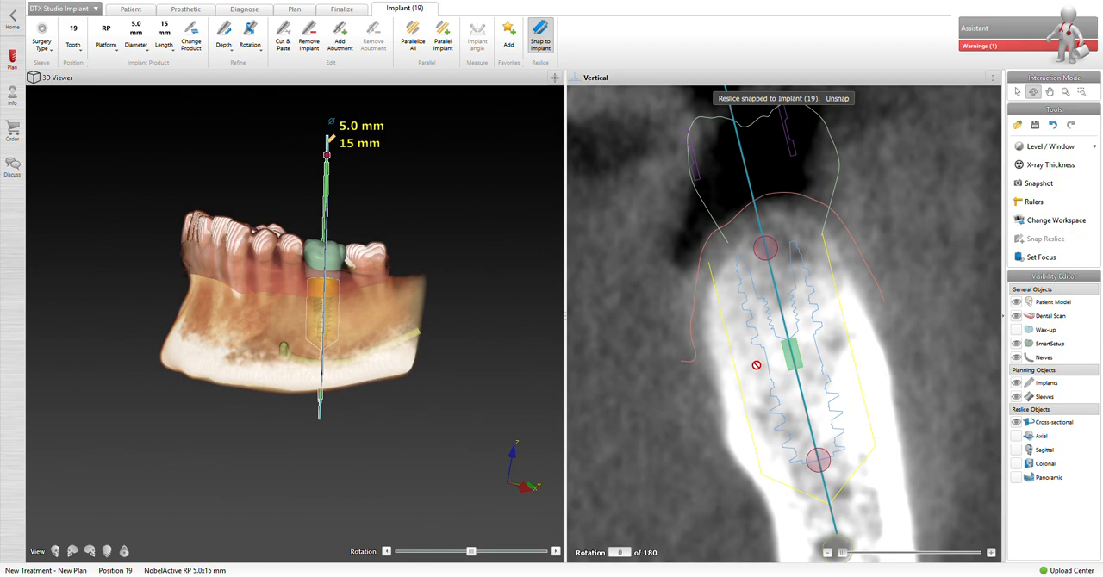
{"action": "mouse_move", "coordinate": [786, 249]}
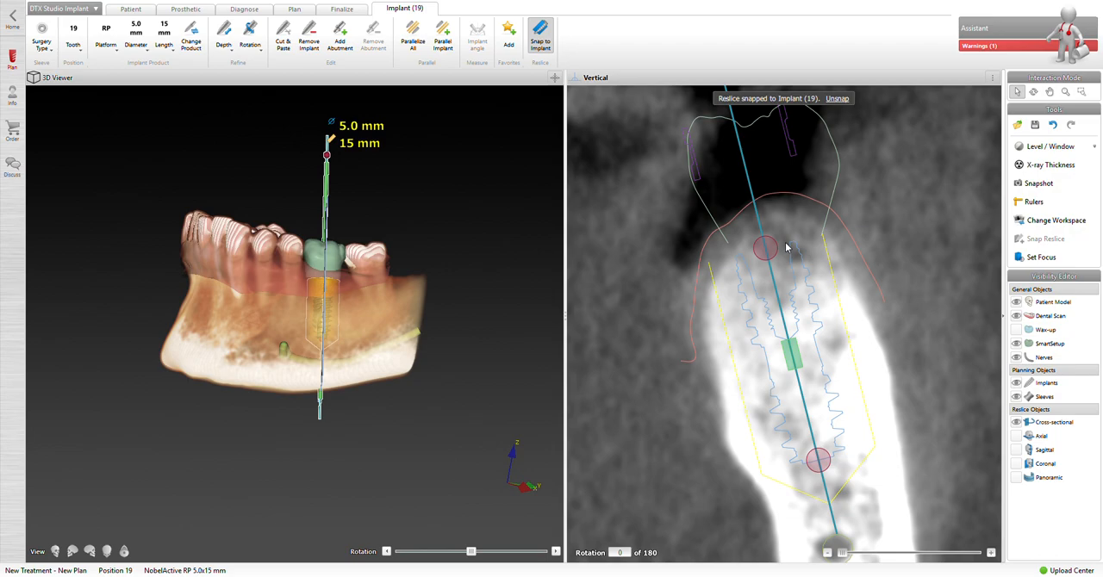
{"action": "mouse_move", "coordinate": [808, 248]}
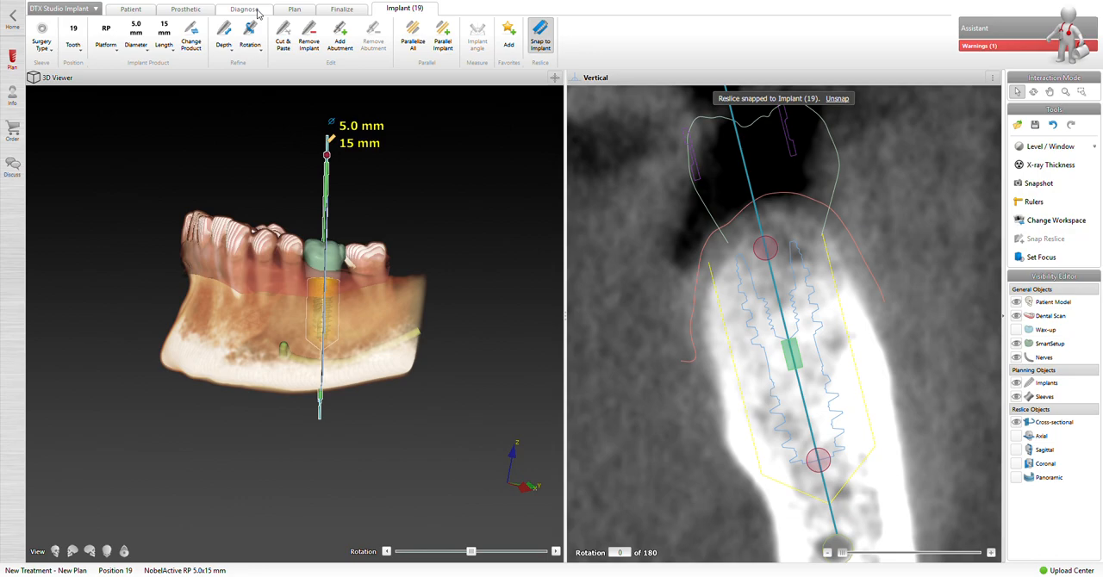
Step: Measure 3.3 mm from crown outline to bone crest, then reselect the implant
{"action": "left_click", "coordinate": [244, 9]}
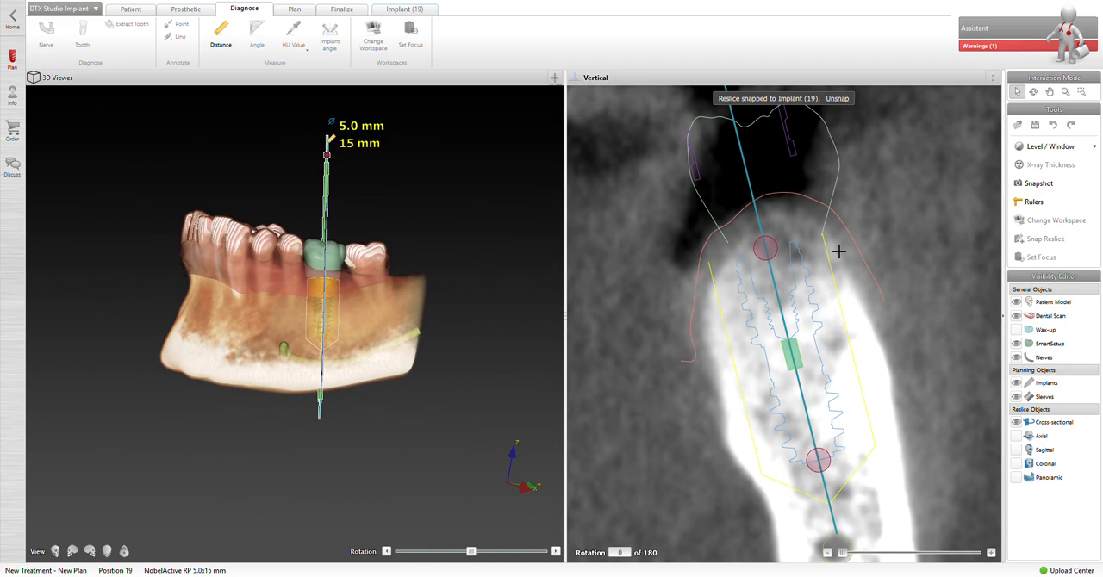
{"action": "mouse_move", "coordinate": [497, 293]}
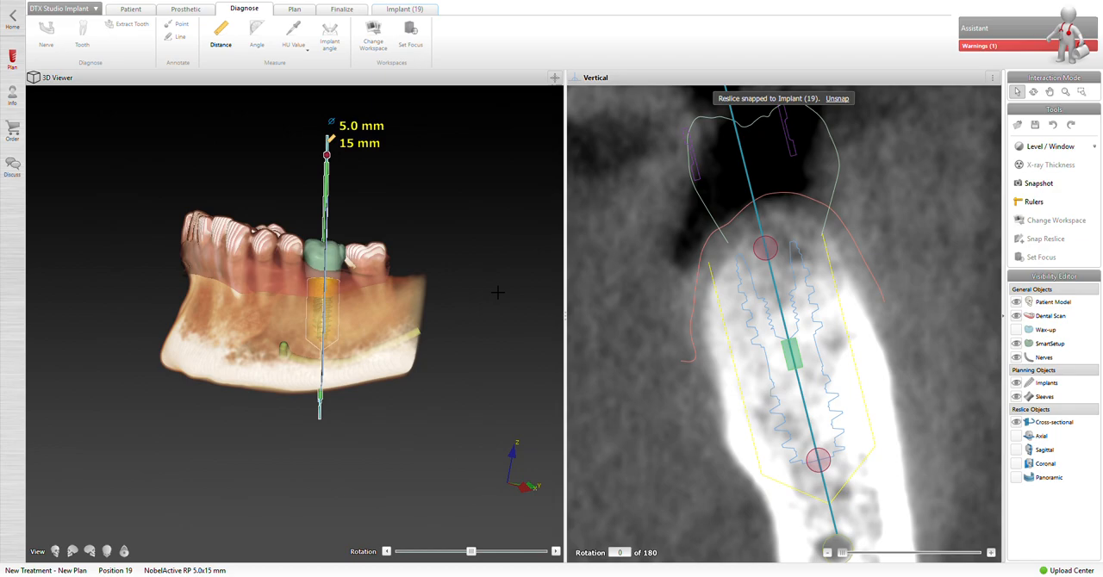
{"action": "mouse_move", "coordinate": [797, 252]}
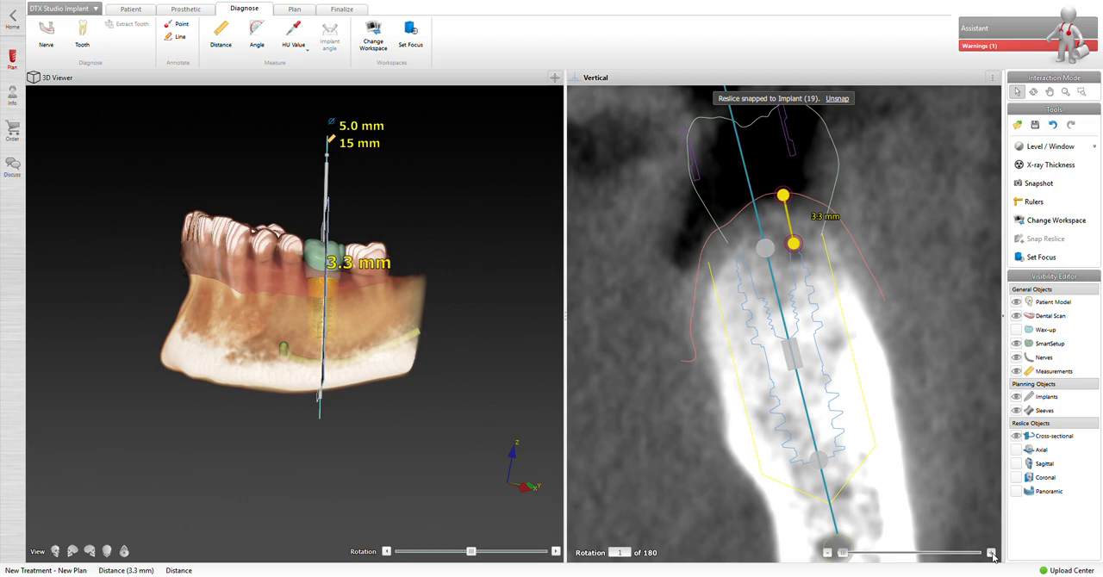
{"action": "left_click", "coordinate": [826, 553]}
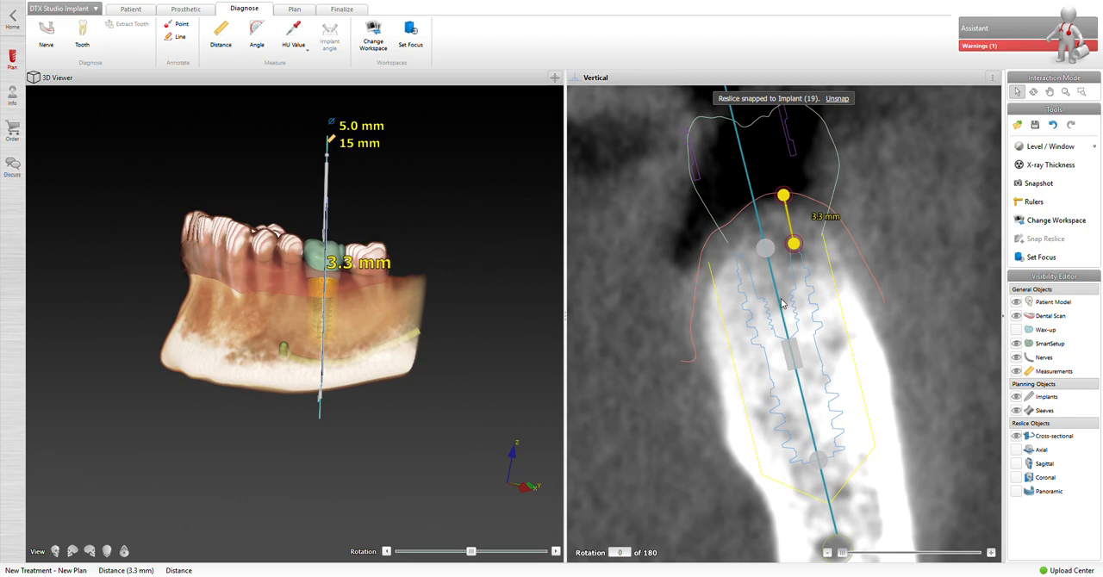
{"action": "left_click", "coordinate": [785, 241]}
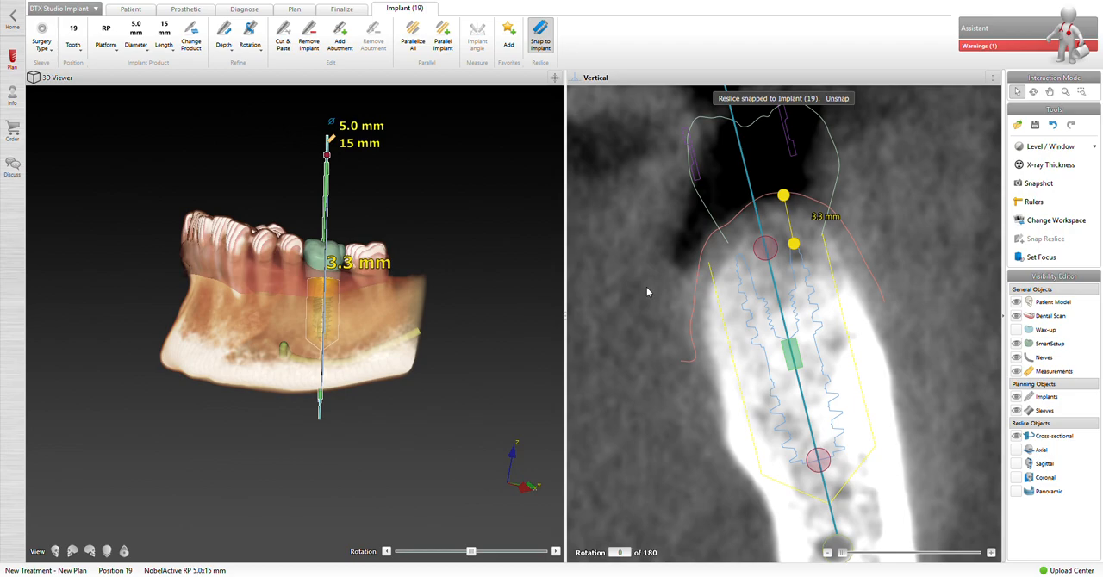
{"action": "mouse_move", "coordinate": [394, 156]}
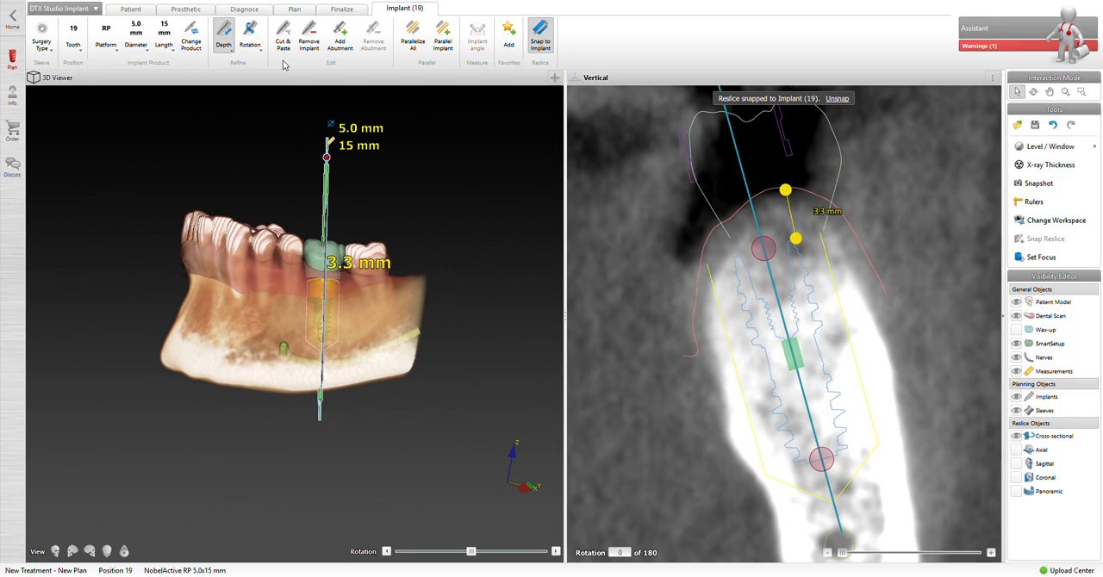
{"action": "mouse_move", "coordinate": [773, 357]}
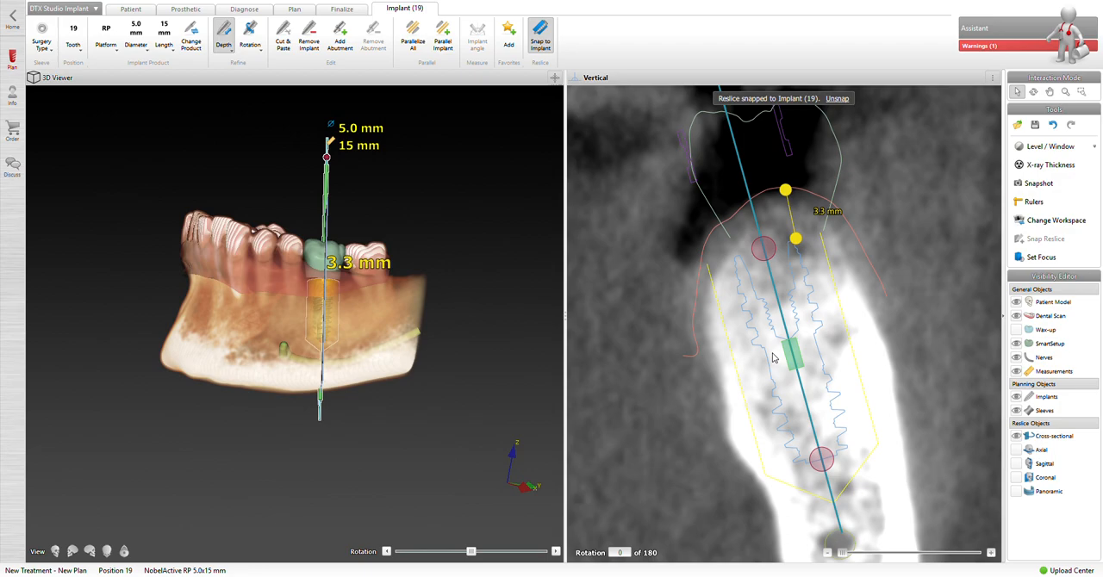
{"action": "mouse_move", "coordinate": [760, 370]}
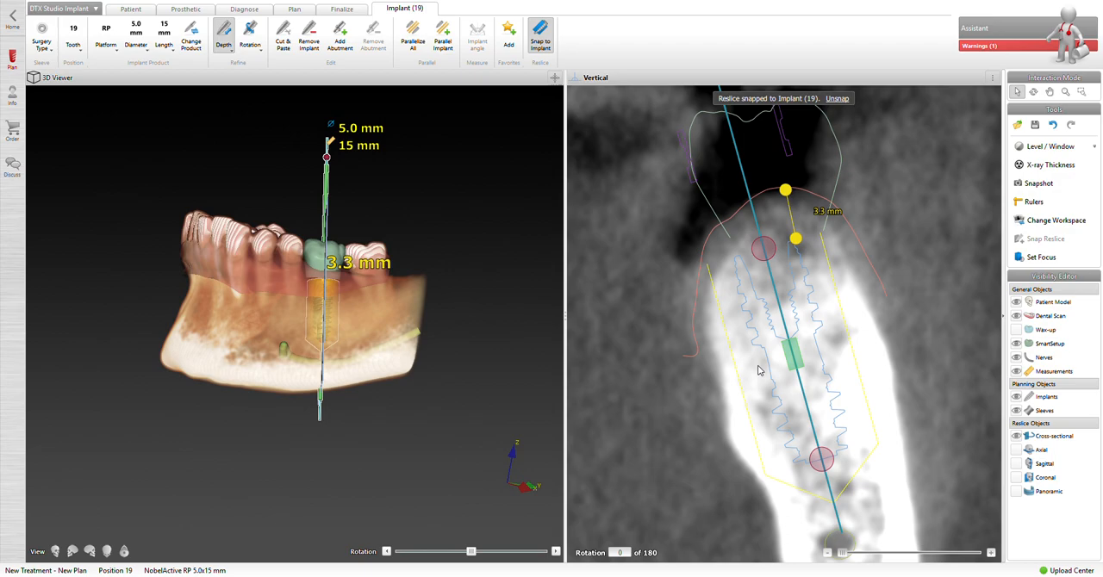
{"action": "mouse_move", "coordinate": [807, 302]}
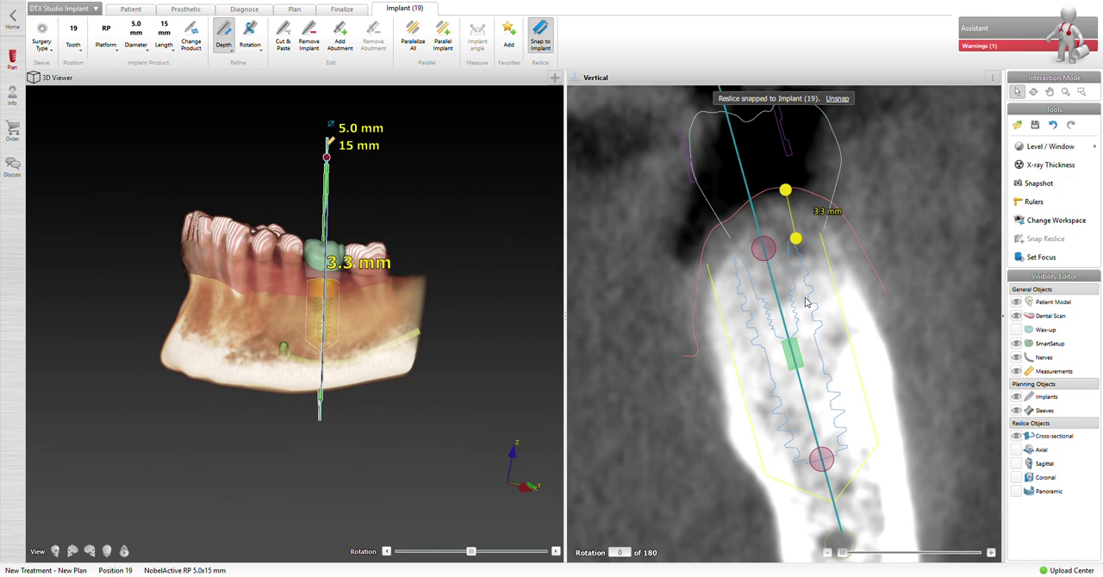
Step: Measure 3.1 mm horizontally from the implant axis to the bone outline
{"action": "left_click", "coordinate": [244, 8]}
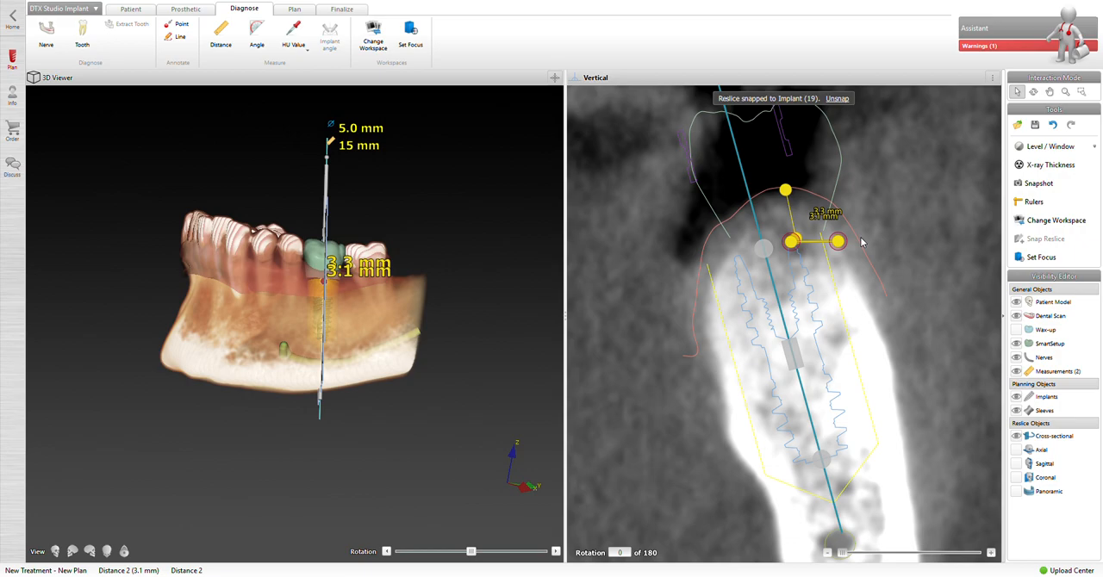
Step: Switch to the Plan tab to inspect the tooth 19 implant in 3D
{"action": "left_click", "coordinate": [294, 9]}
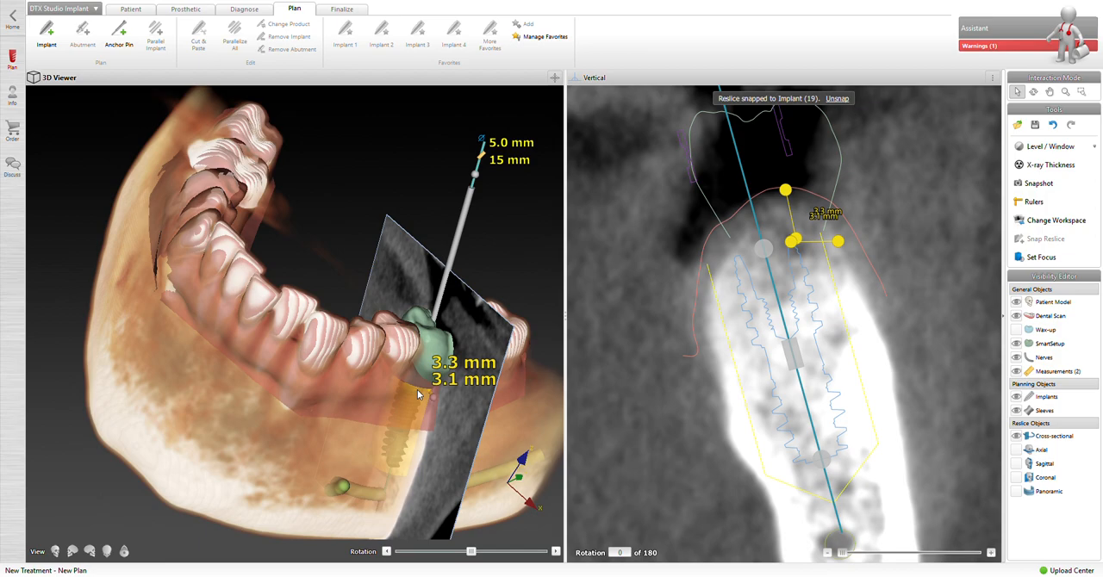
{"action": "mouse_move", "coordinate": [562, 361]}
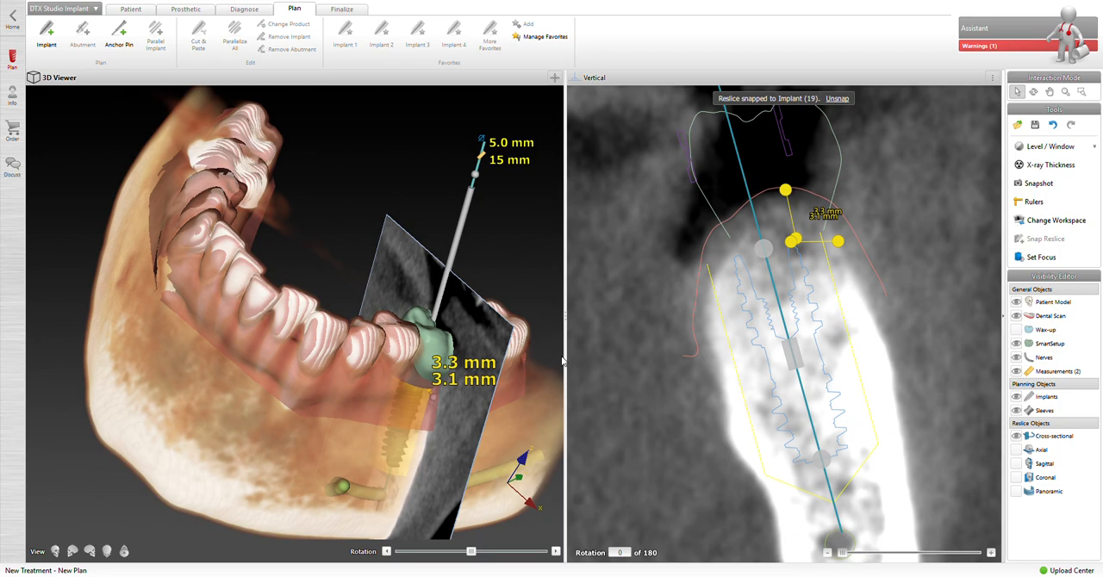
Step: Rotate the jaw to a side-on view and select the tooth 19 implant
{"action": "left_click_drag", "start_coordinate": [345, 301], "coordinate": [302, 388]}
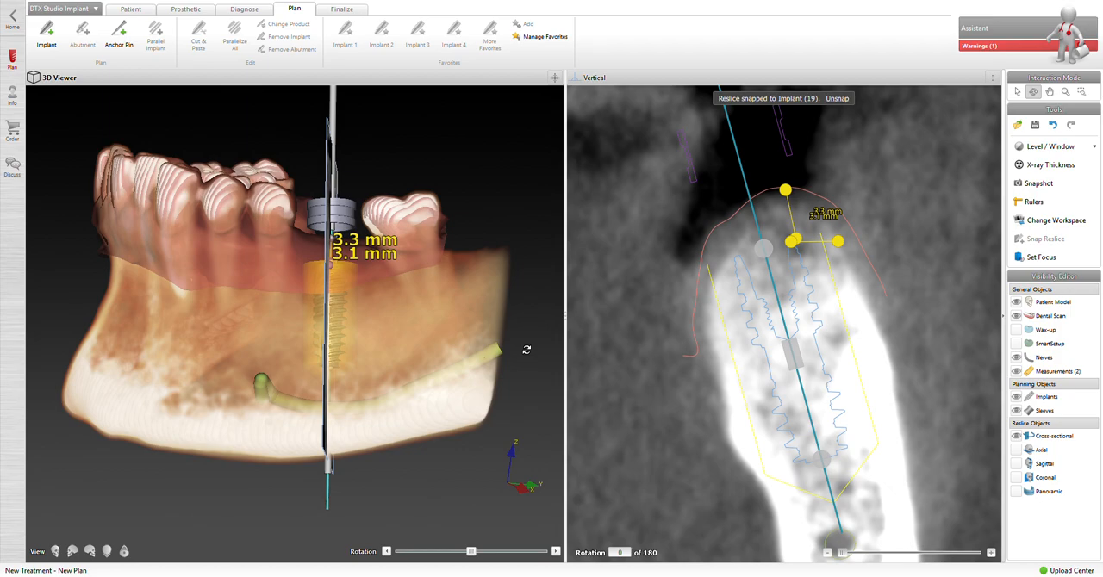
{"action": "left_click", "coordinate": [328, 302]}
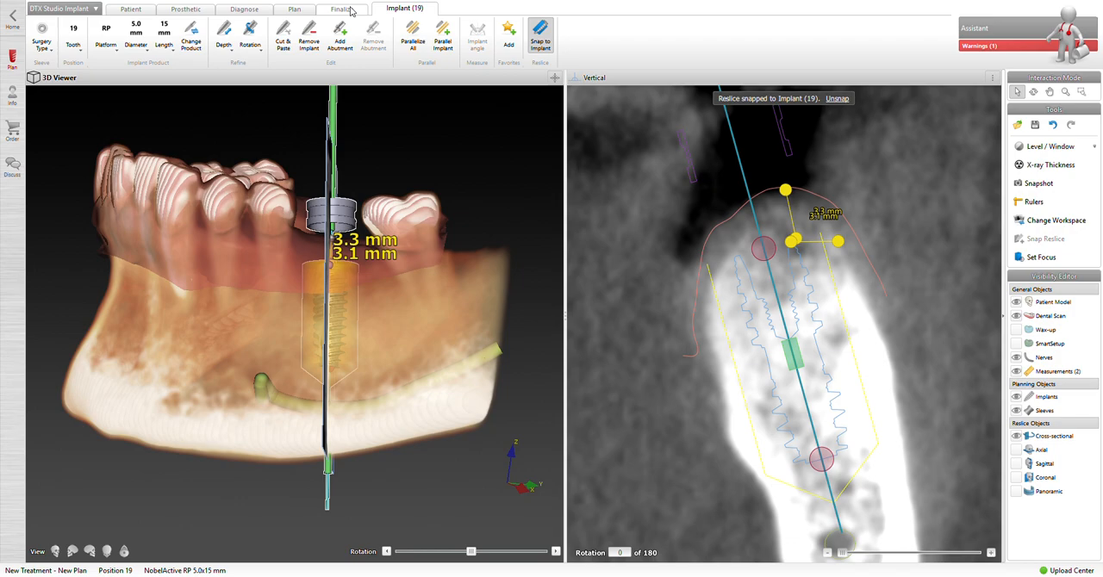
Step: Create a fully guided surgical template with manufacturer set to Other
{"action": "left_click", "coordinate": [342, 8]}
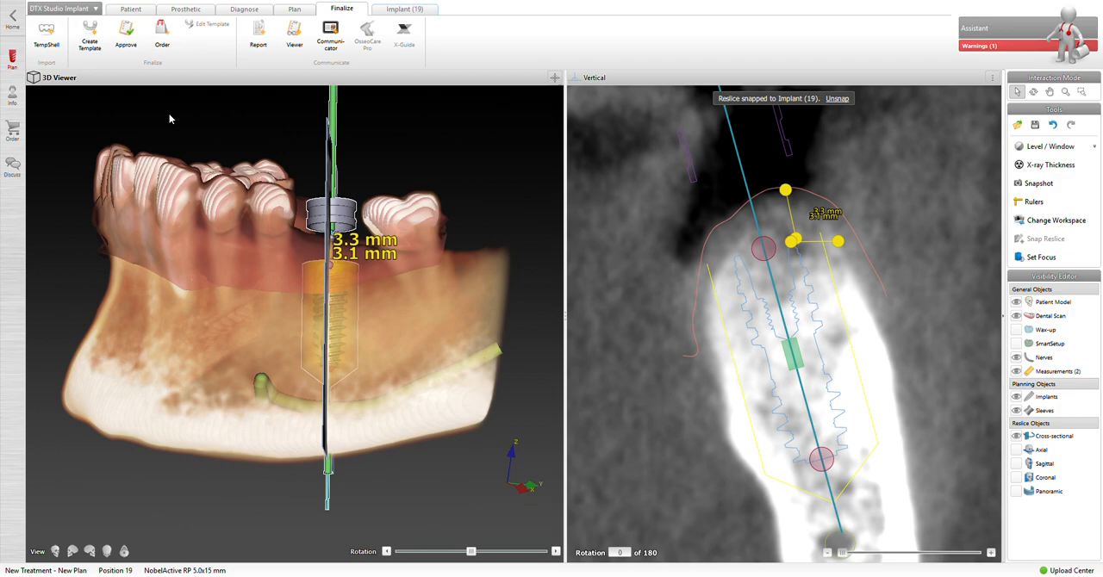
{"action": "left_click", "coordinate": [90, 32]}
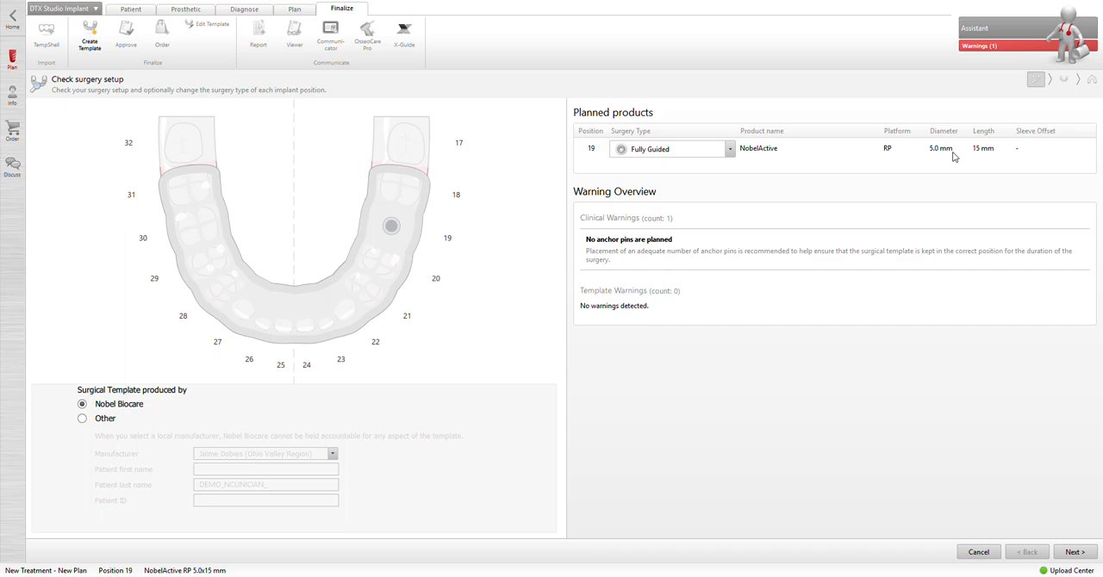
{"action": "mouse_move", "coordinate": [215, 434]}
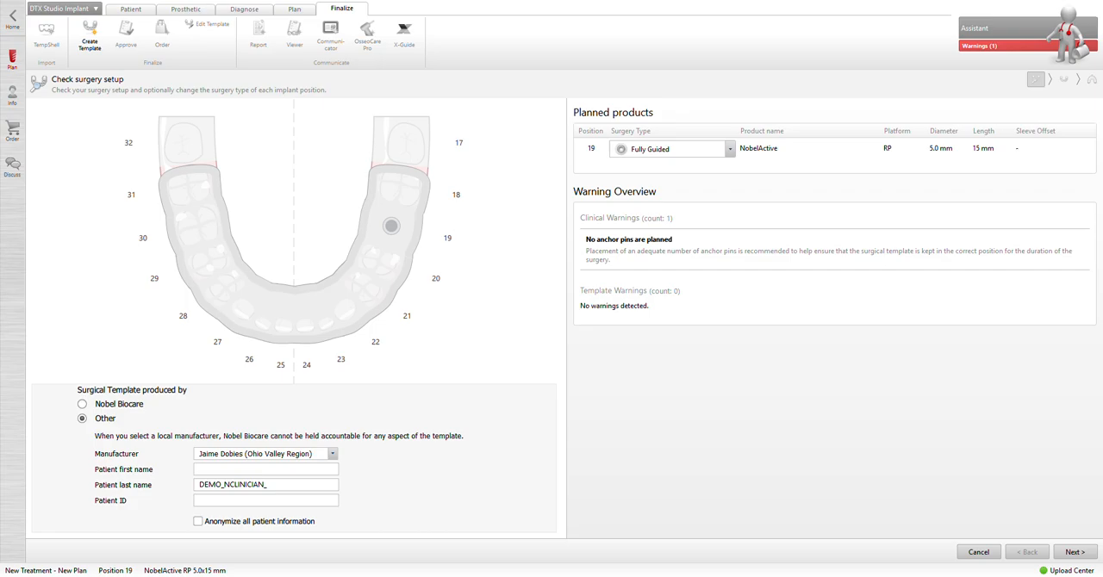
{"action": "left_click", "coordinate": [1075, 552]}
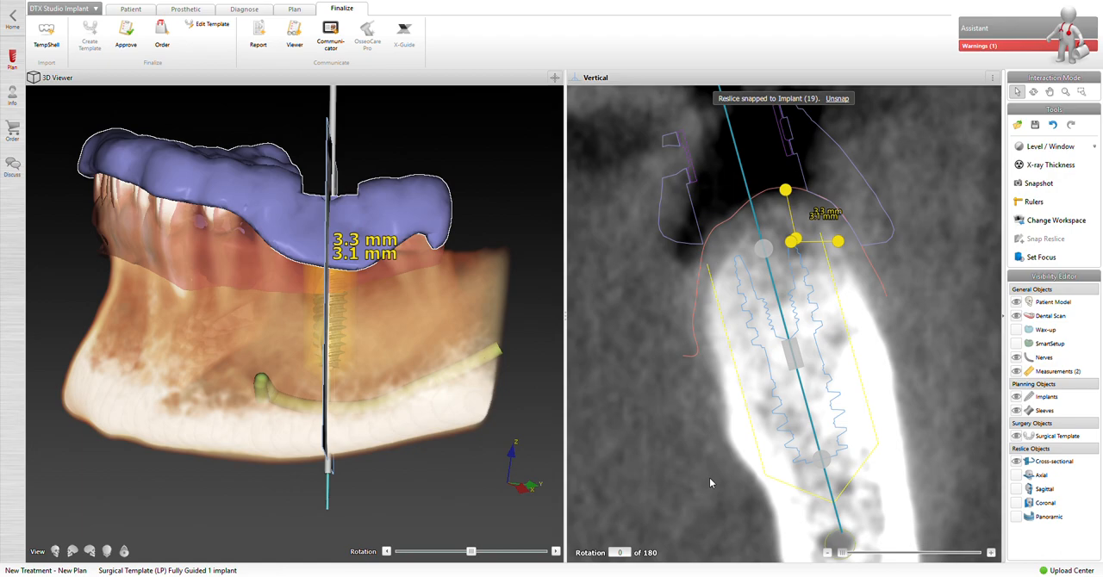
{"action": "mouse_move", "coordinate": [231, 98]}
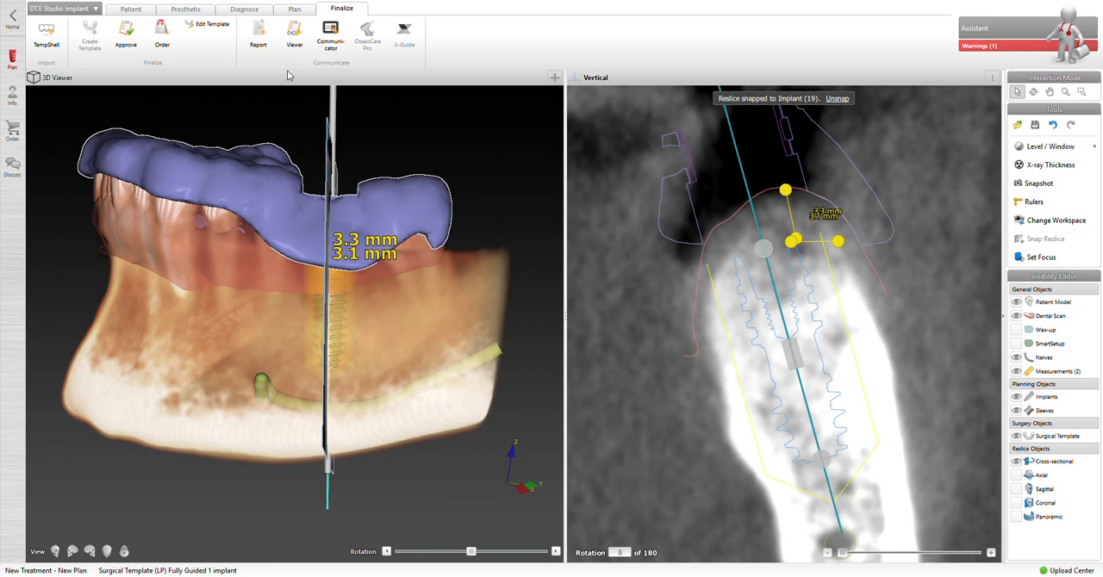
{"action": "mouse_move", "coordinate": [257, 34]}
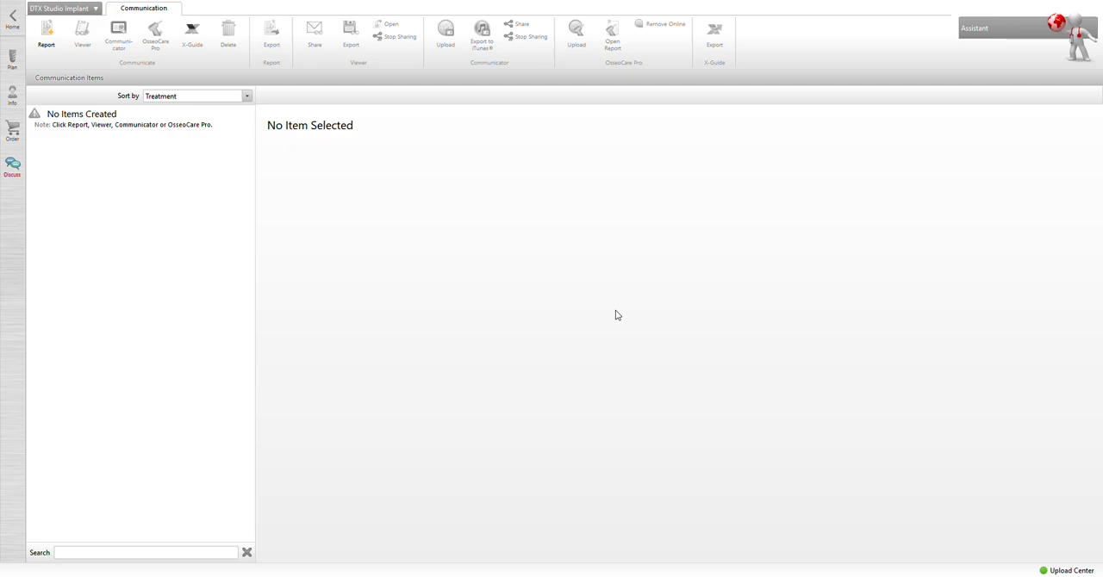
{"action": "mouse_move", "coordinate": [659, 330]}
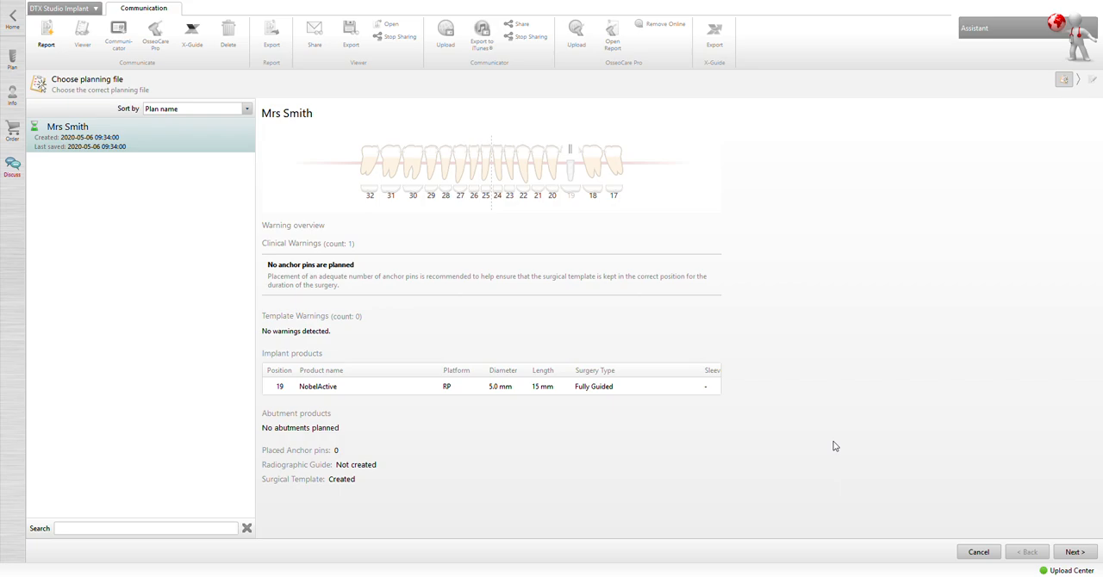
{"action": "mouse_move", "coordinate": [796, 403]}
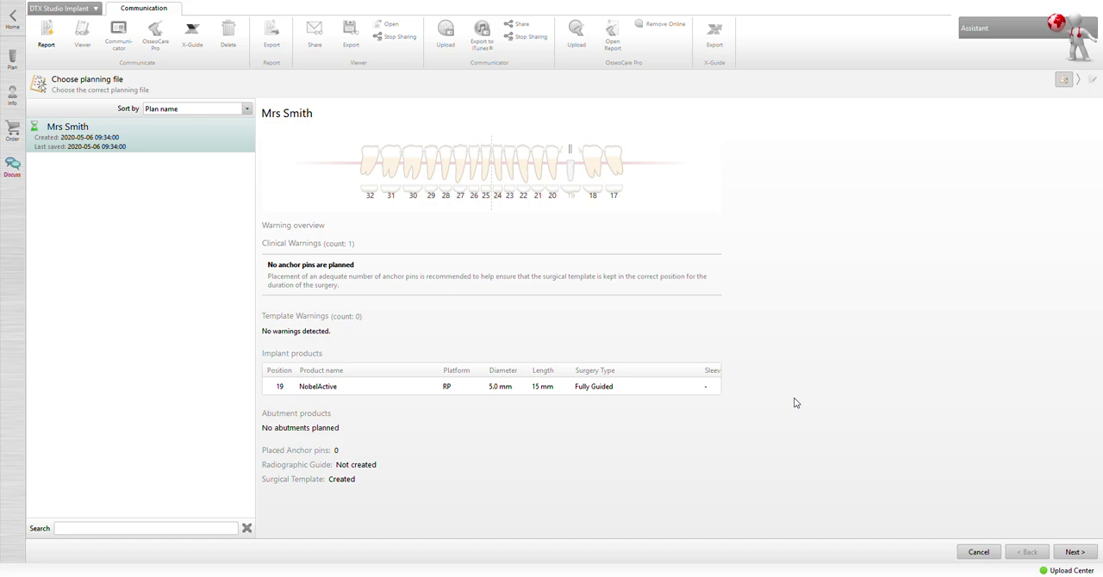
Step: Generate the 'Lower jaw - Mrs Smith' PDF report with the Planning Information page included
{"action": "left_click", "coordinate": [1073, 551]}
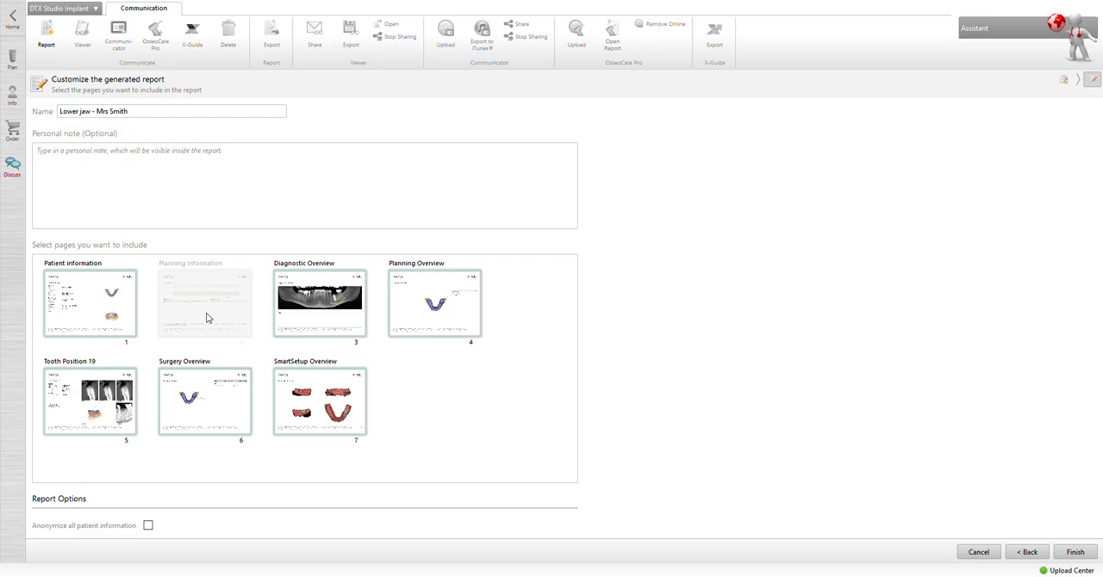
{"action": "left_click", "coordinate": [205, 304]}
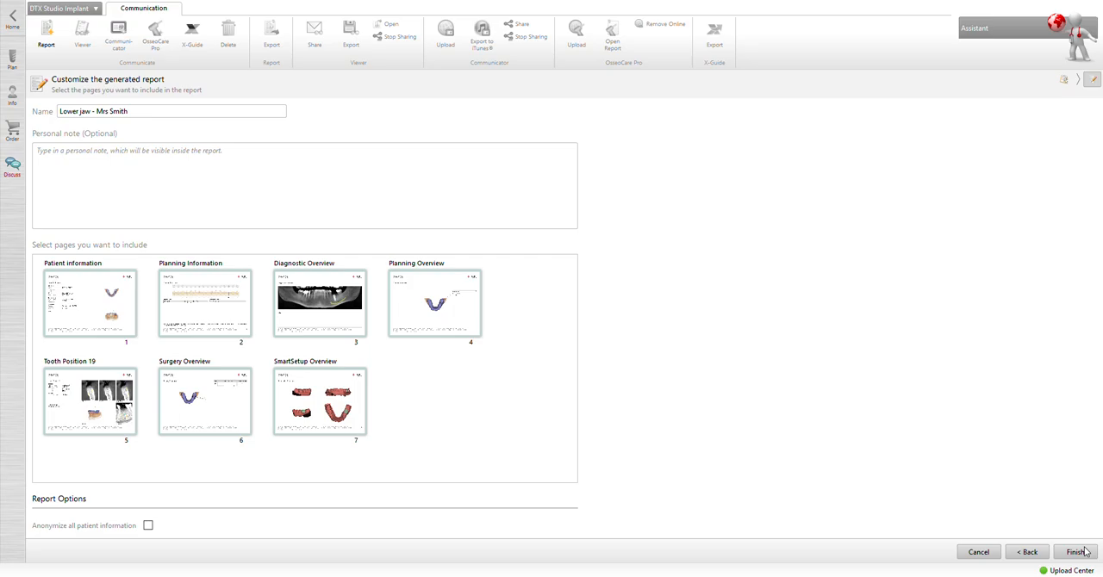
{"action": "left_click", "coordinate": [1077, 553]}
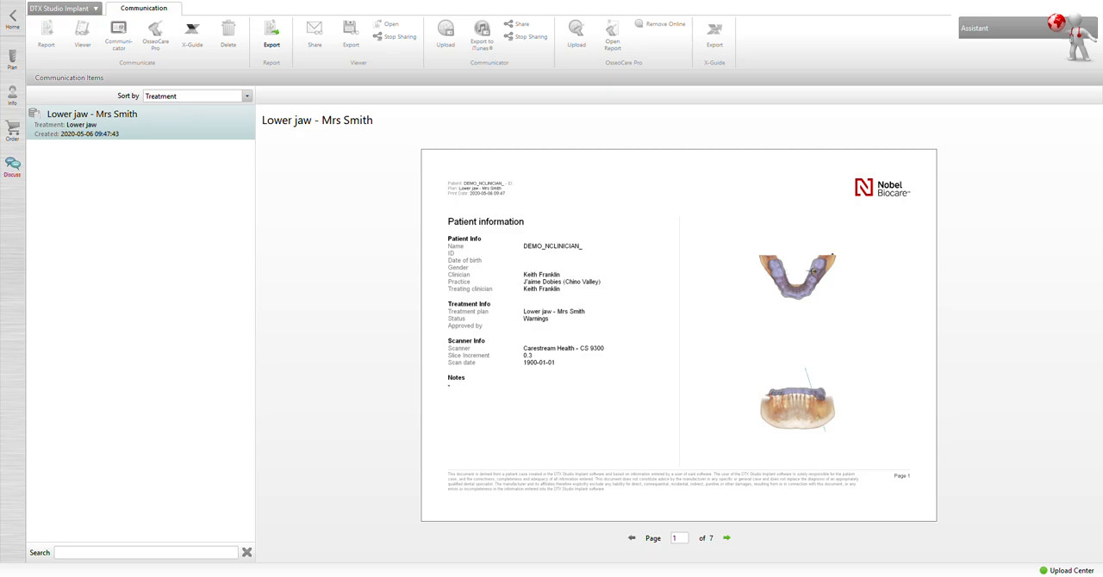
{"action": "mouse_move", "coordinate": [664, 351]}
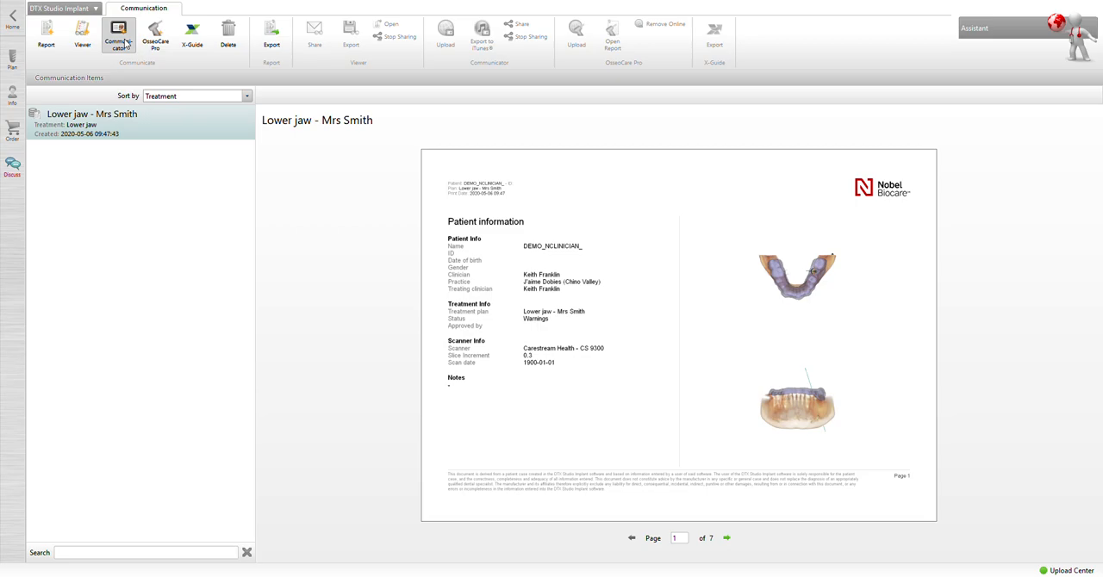
Step: Create a Communicator presentation of the lower jaw plan with the note 'Smith 19', uploaded to iPad
{"action": "left_click", "coordinate": [118, 34]}
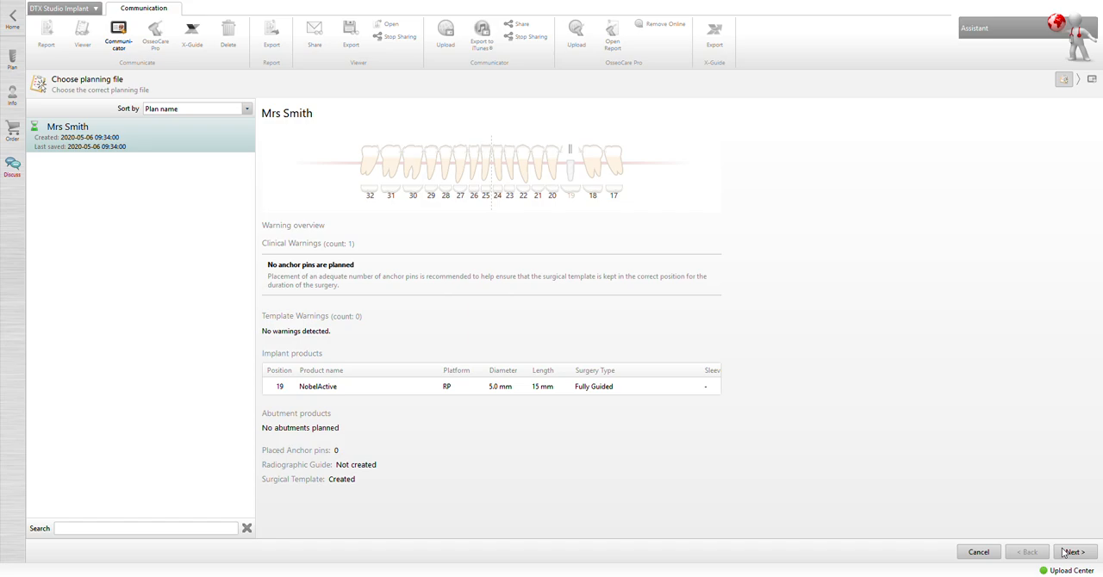
{"action": "left_click", "coordinate": [1071, 551]}
{"action": "type", "text": "Mrs"}
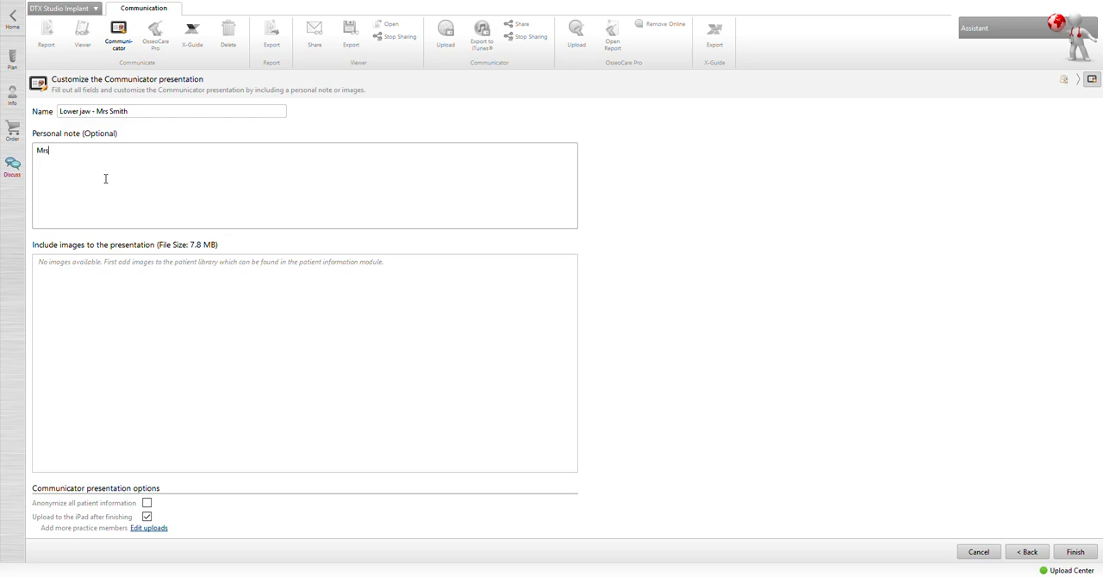
{"action": "type", "text": "Smith 19"}
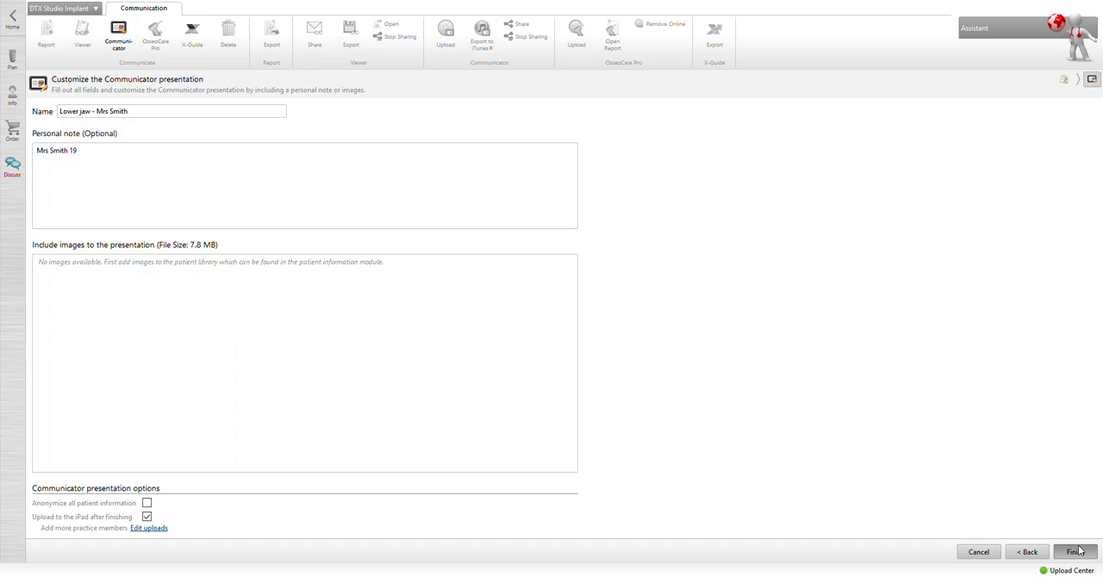
{"action": "left_click", "coordinate": [1074, 553]}
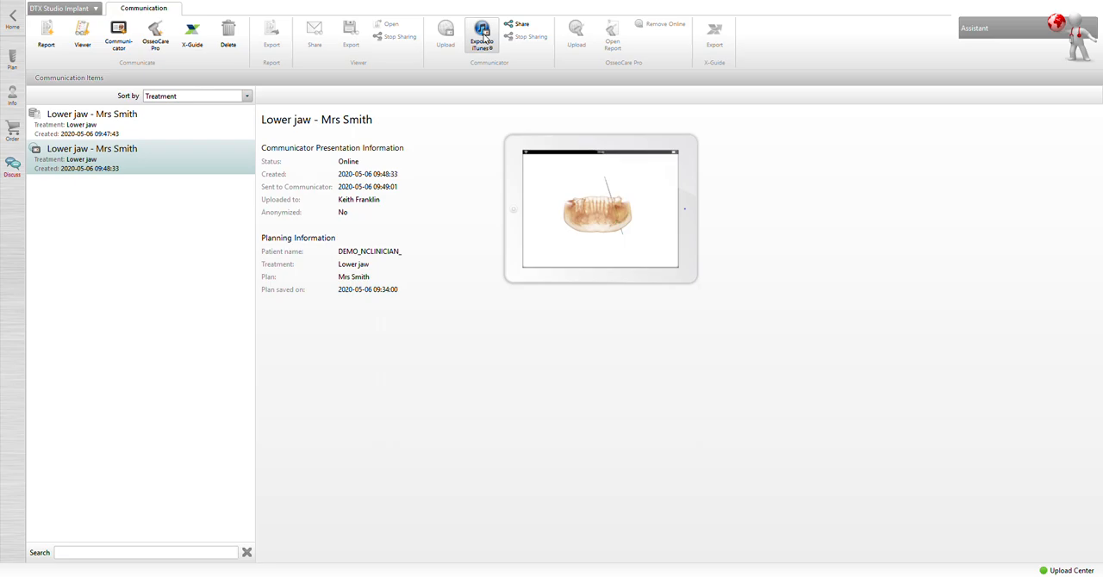
{"action": "mouse_move", "coordinate": [442, 211]}
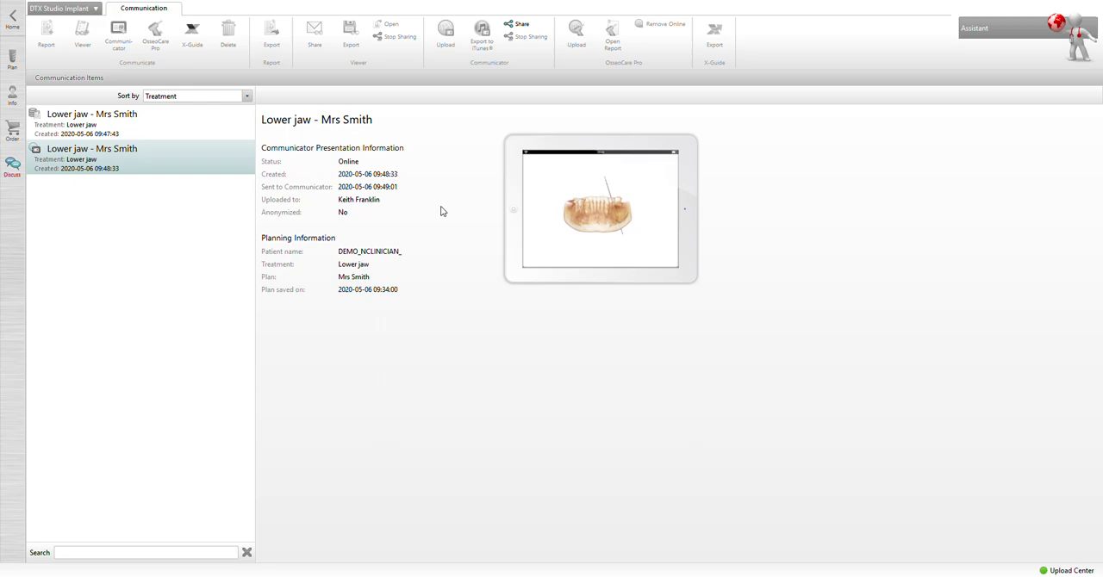
{"action": "mouse_move", "coordinate": [406, 188]}
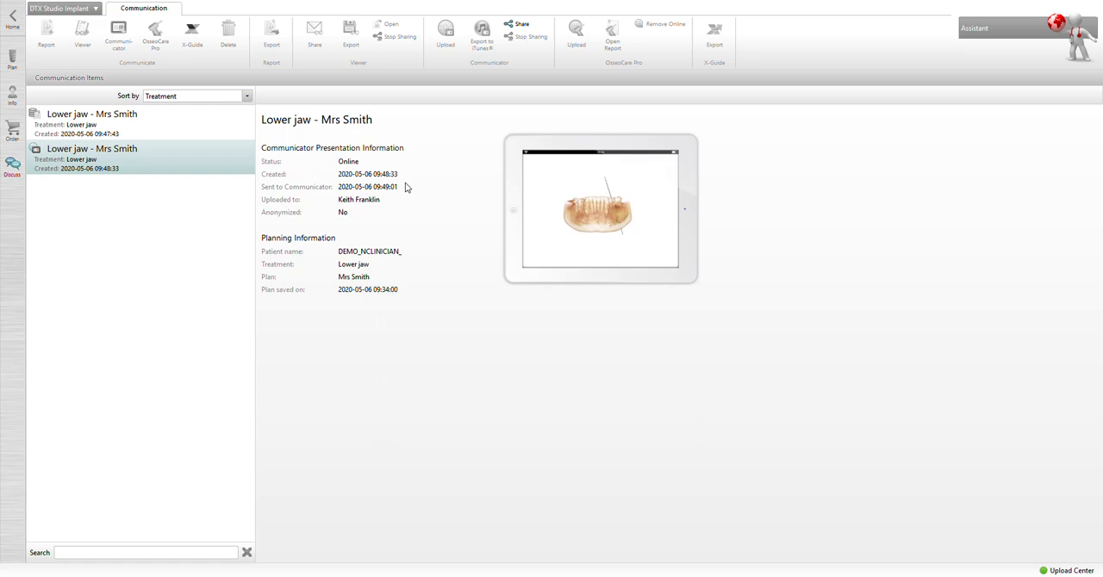
{"action": "mouse_move", "coordinate": [497, 359]}
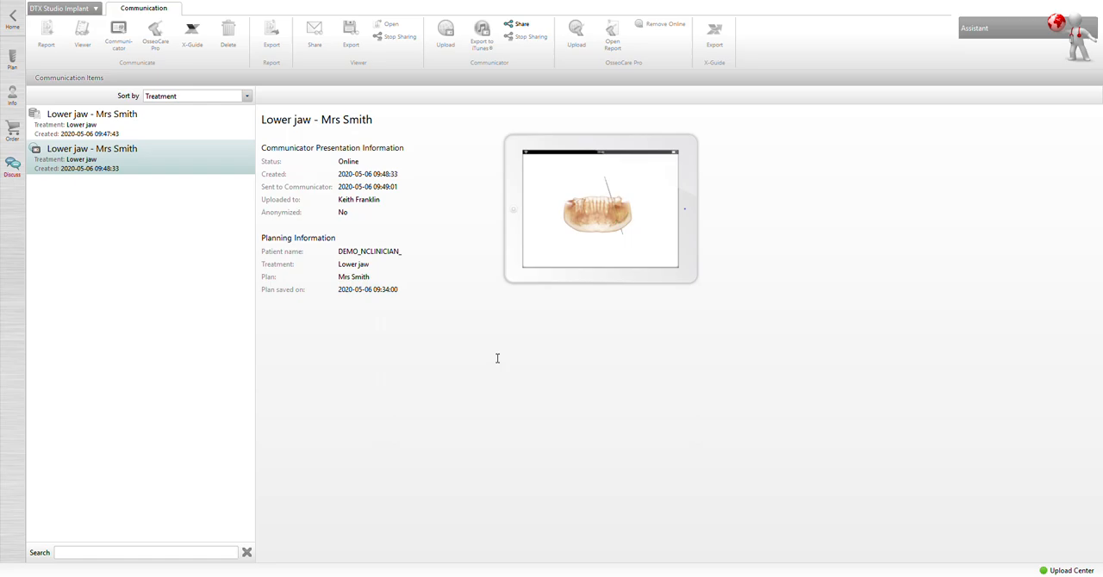
{"action": "mouse_move", "coordinate": [568, 383]}
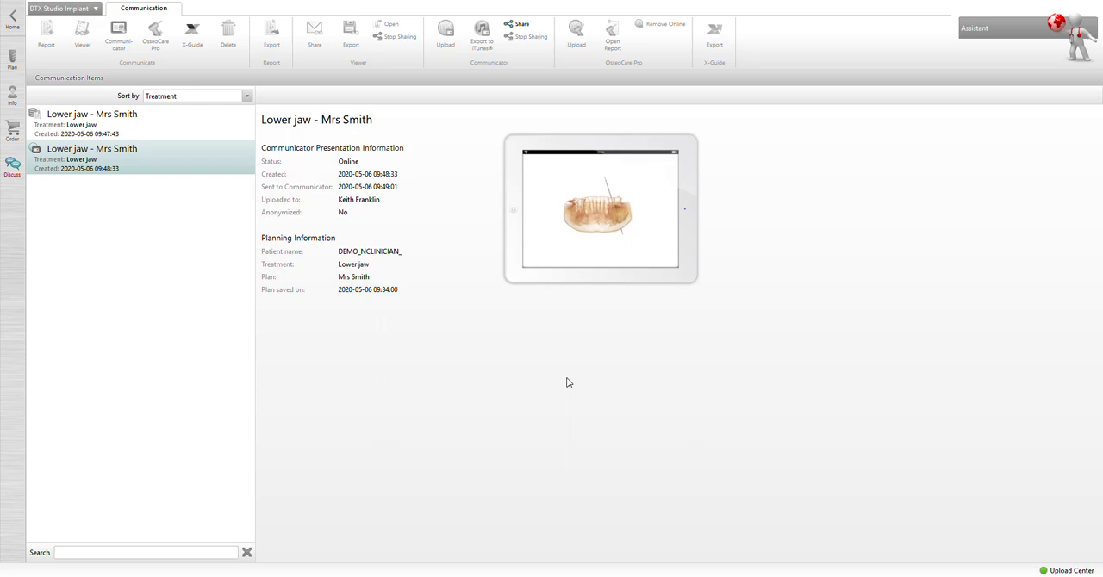